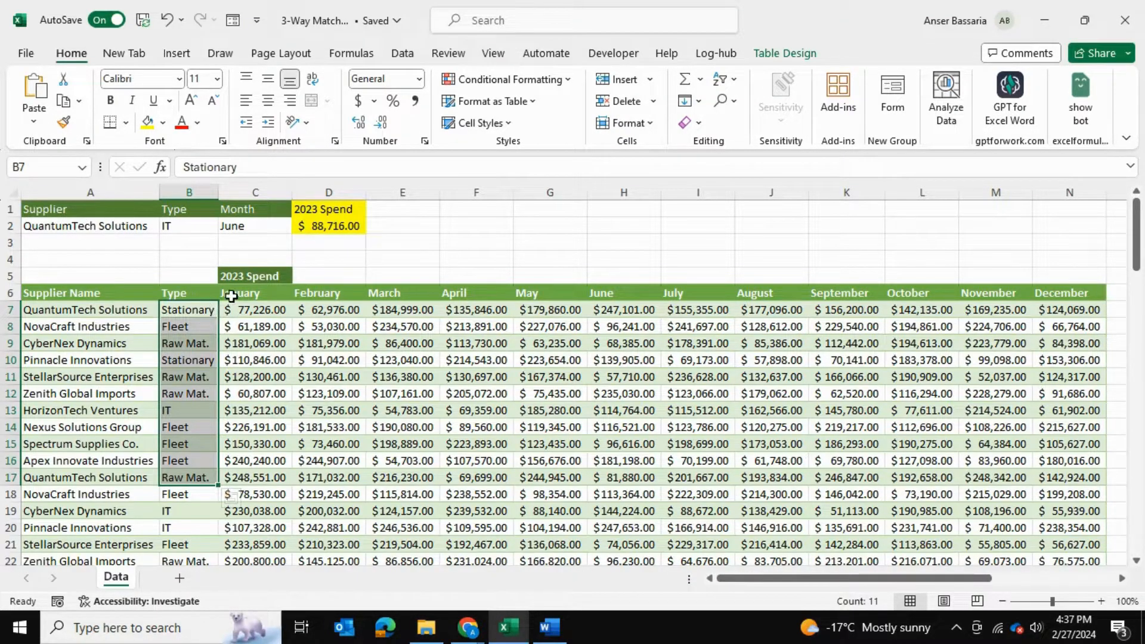
# - After checking table figures, choose CyberNex Dynamics, Fleet and March in A2:C2 and clear D2
pyautogui.click(402, 327)
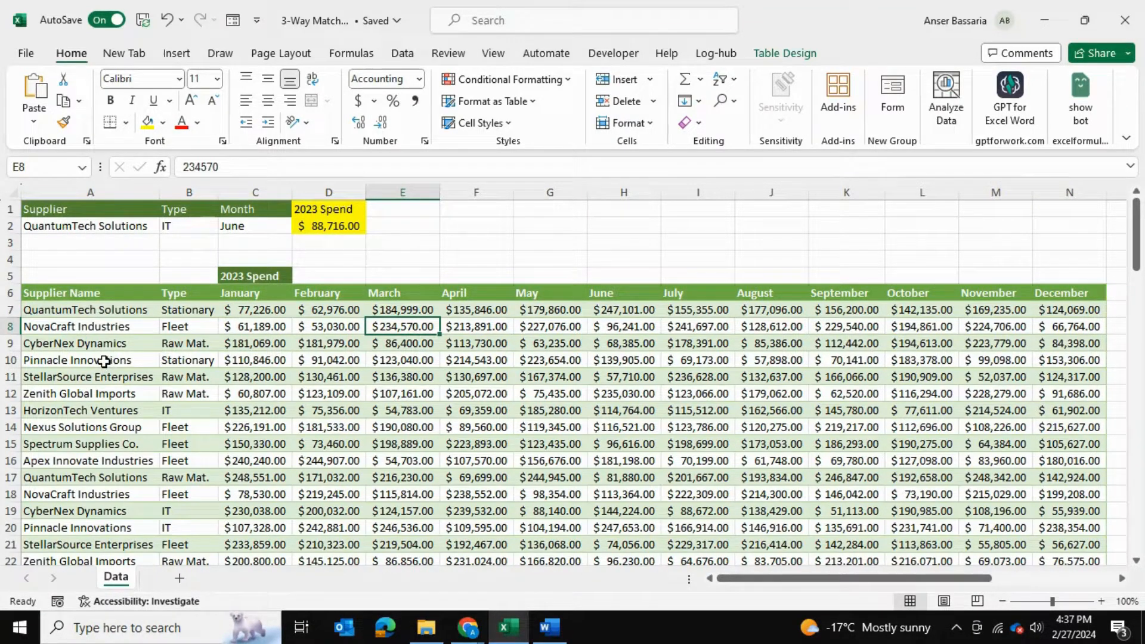
pyautogui.click(188, 359)
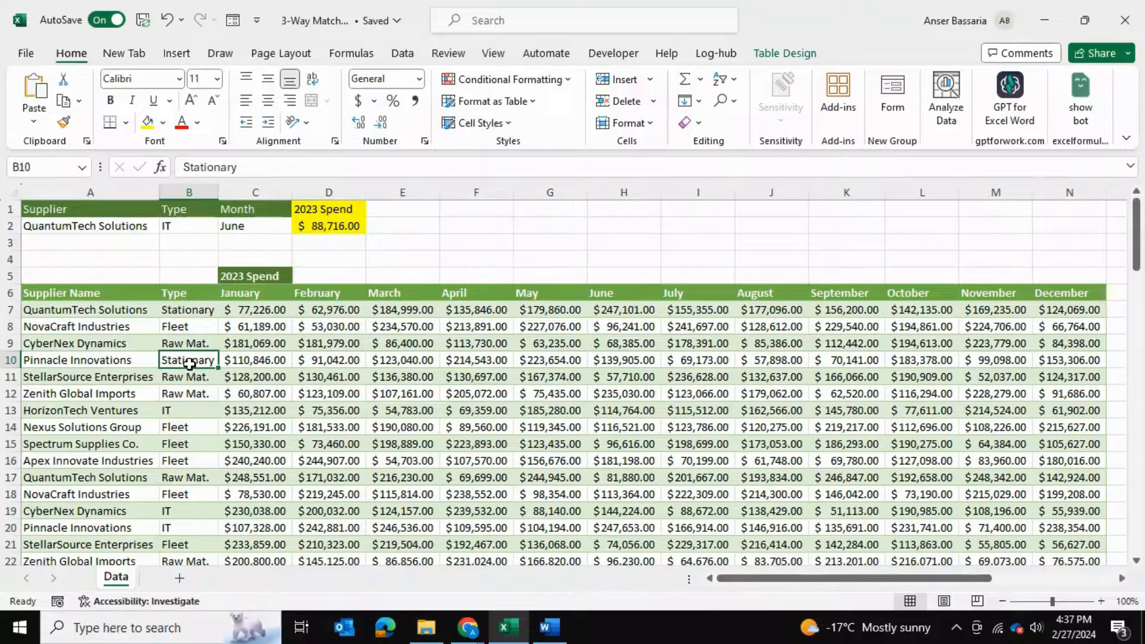
pyautogui.moveTo(410, 362)
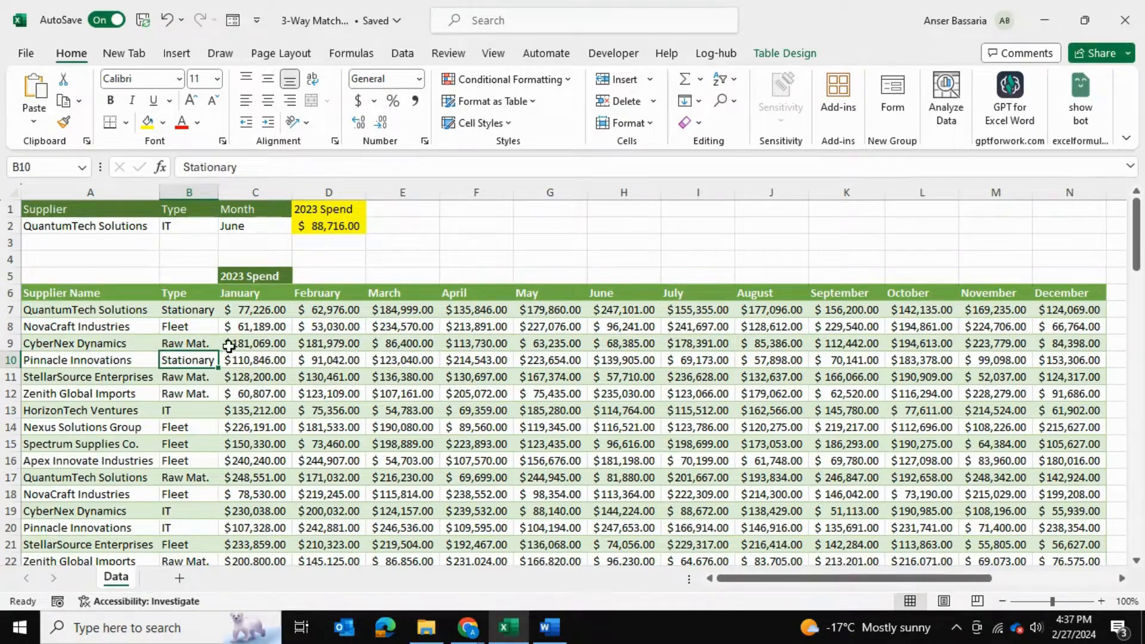
pyautogui.moveTo(86, 361)
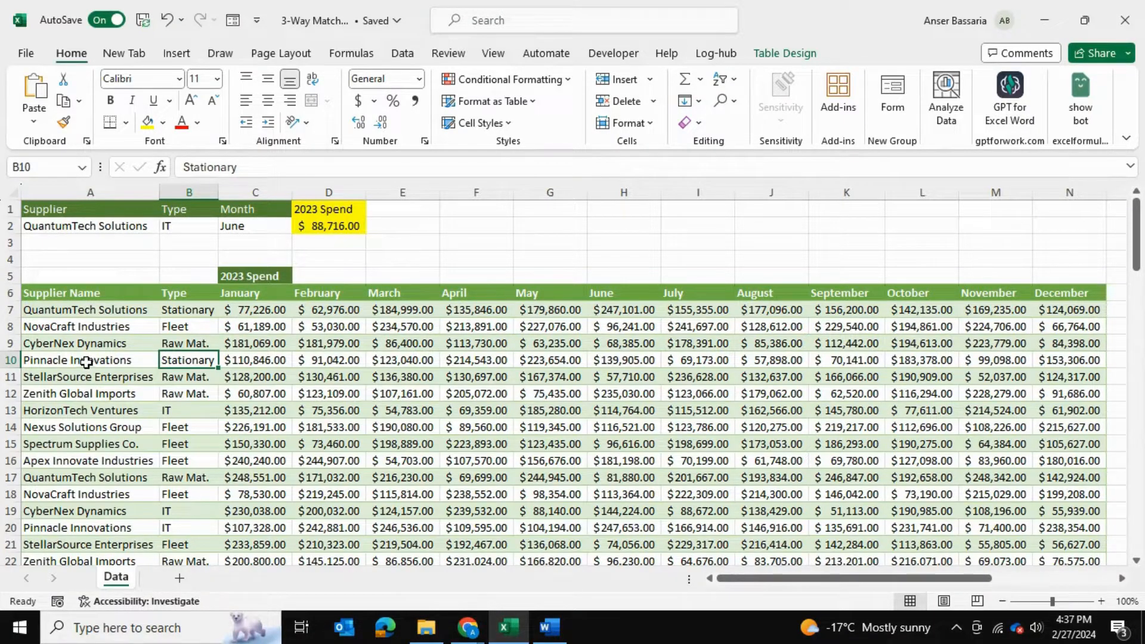
pyautogui.moveTo(51, 463)
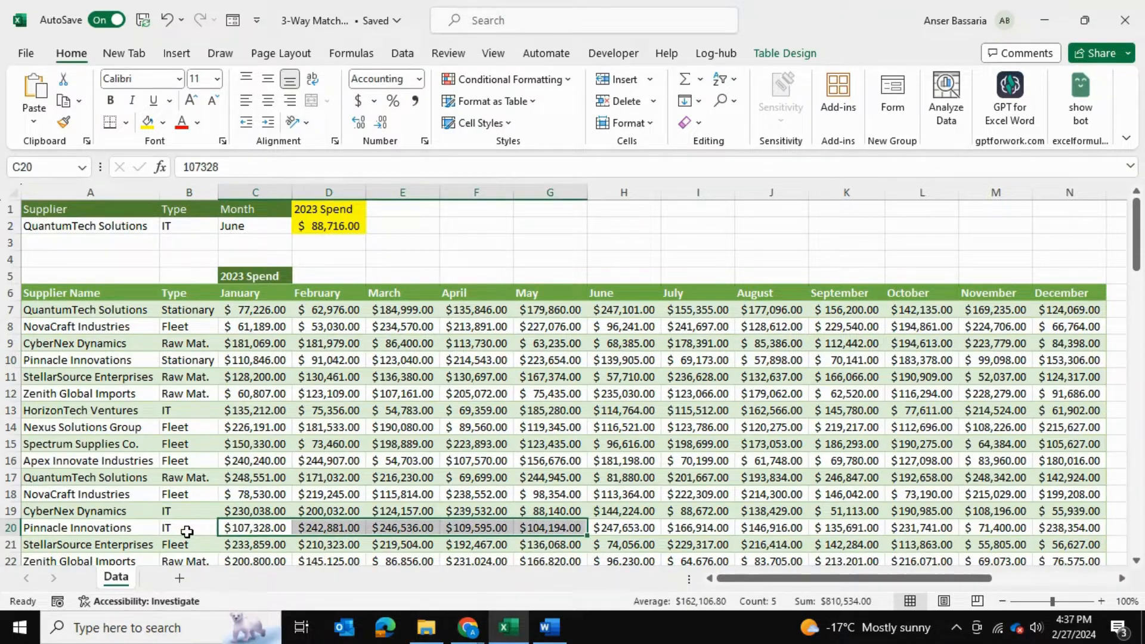
pyautogui.moveTo(326, 261)
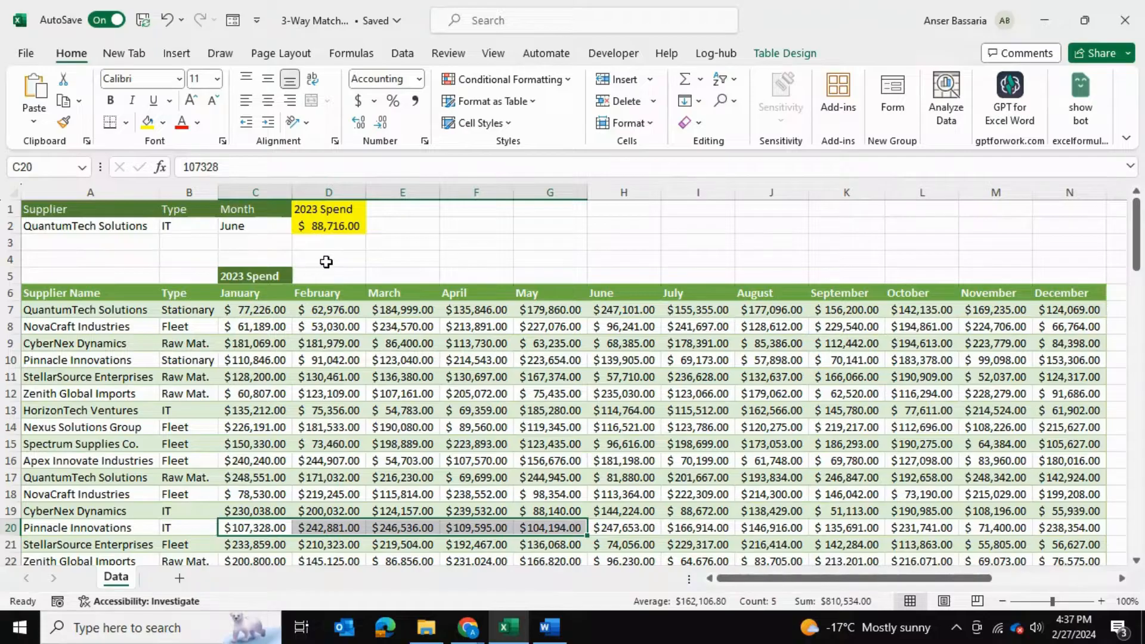
pyautogui.click(90, 225)
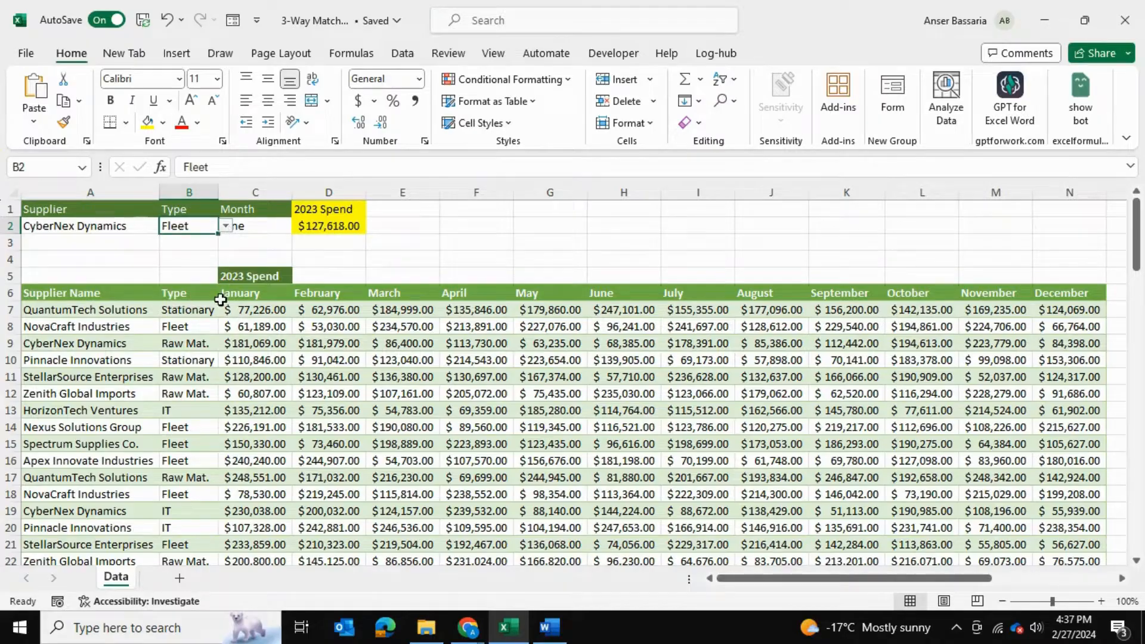
pyautogui.click(255, 225)
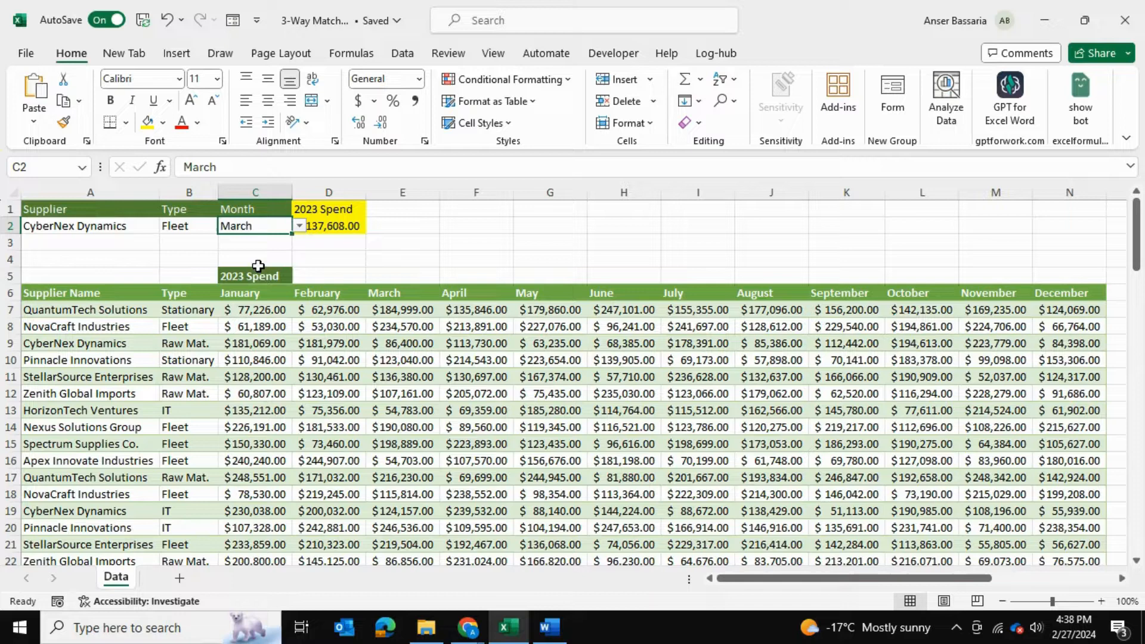
pyautogui.click(476, 242)
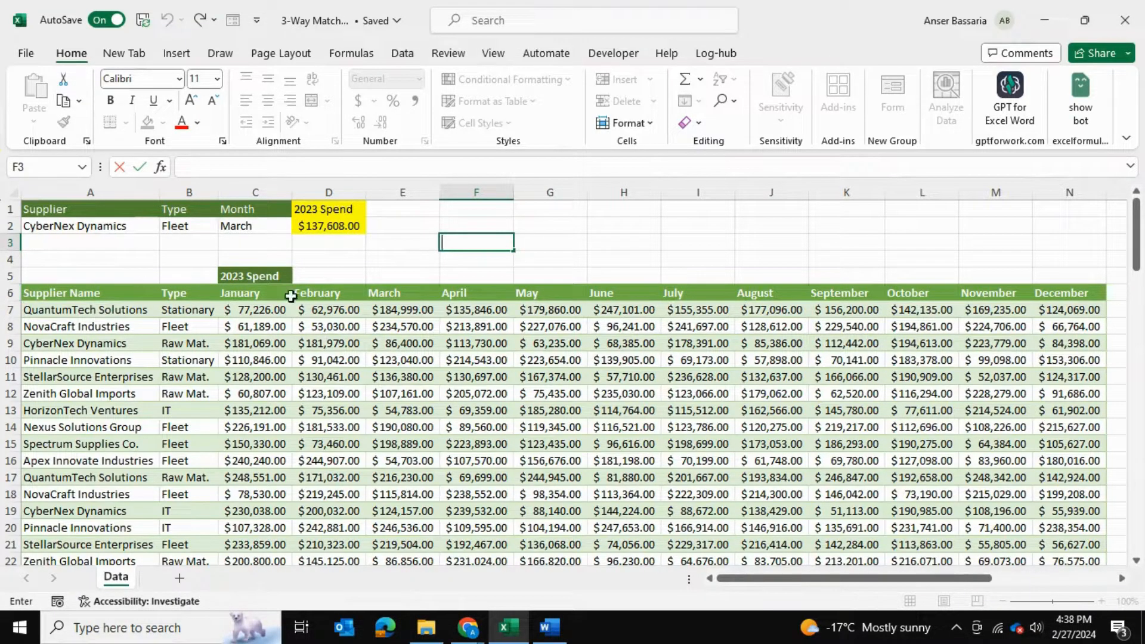
pyautogui.moveTo(656, 278)
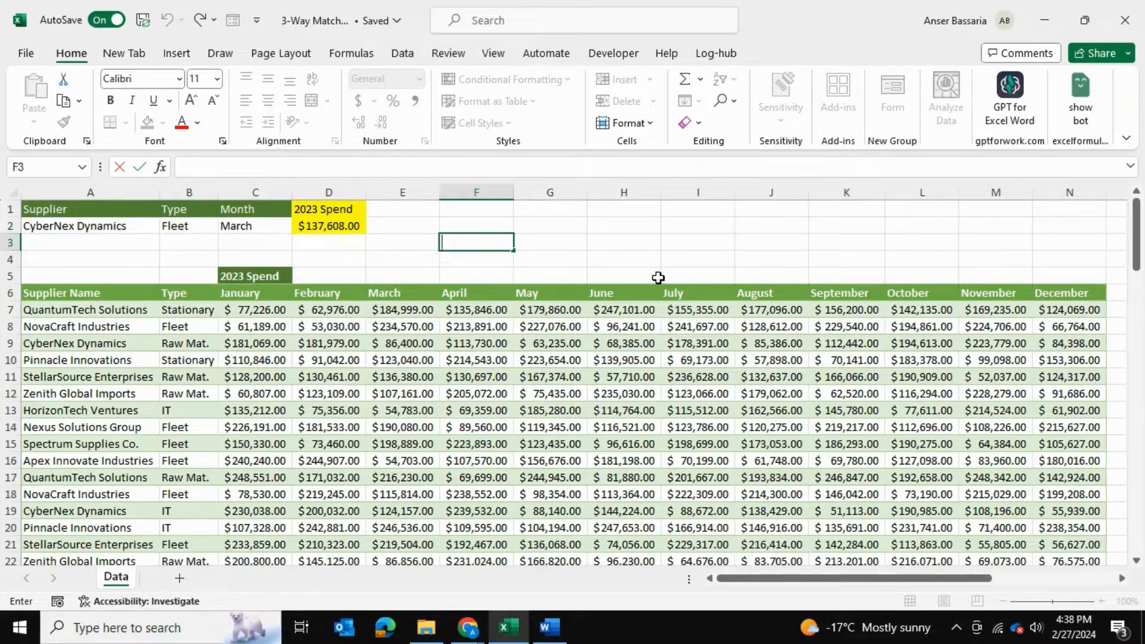
pyautogui.moveTo(590, 247)
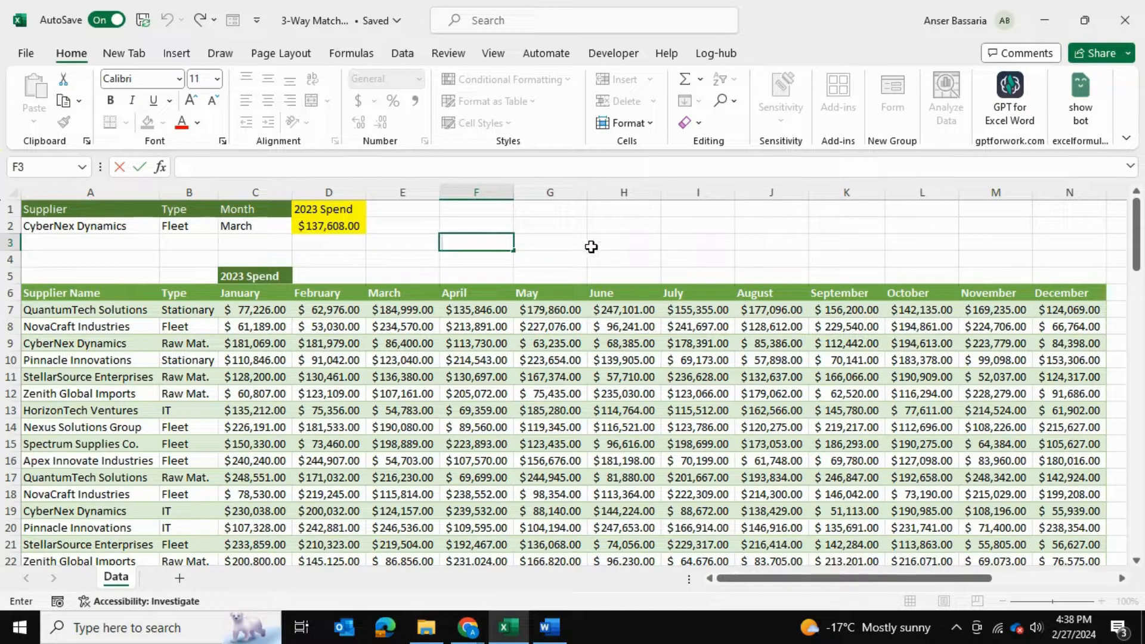
pyautogui.click(624, 242)
pyautogui.write('c')
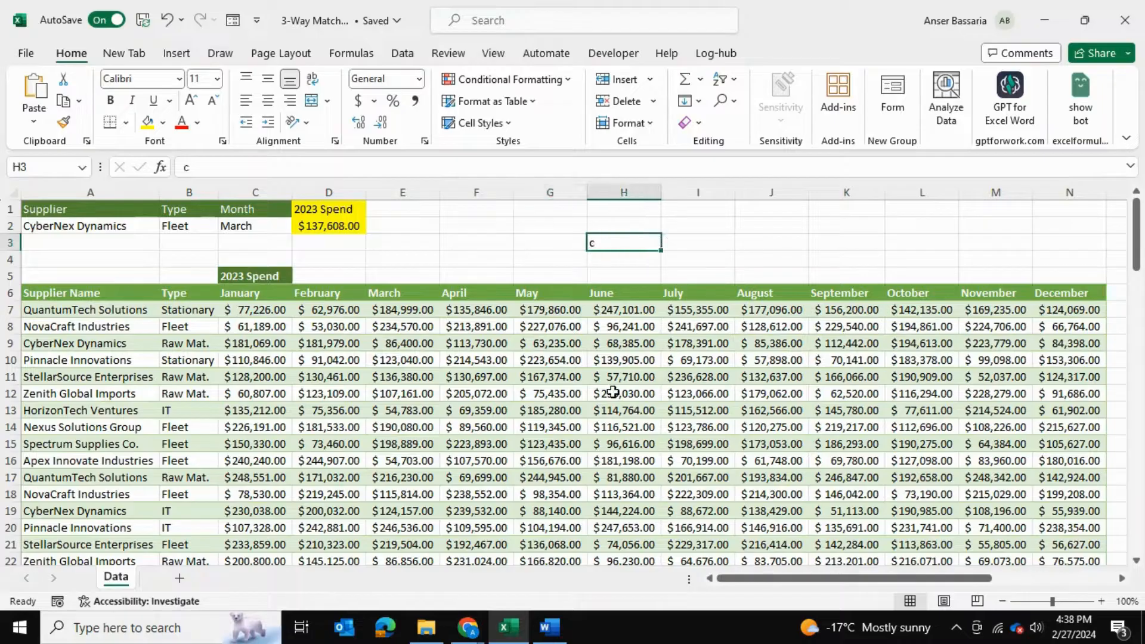
pyautogui.click(476, 259)
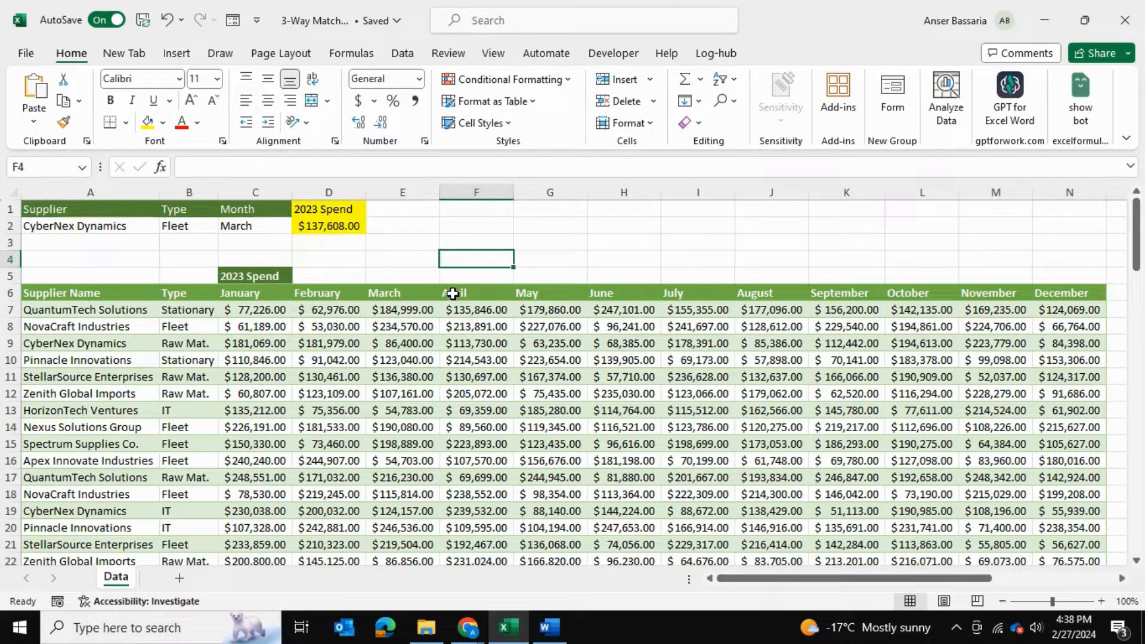
pyautogui.click(328, 225)
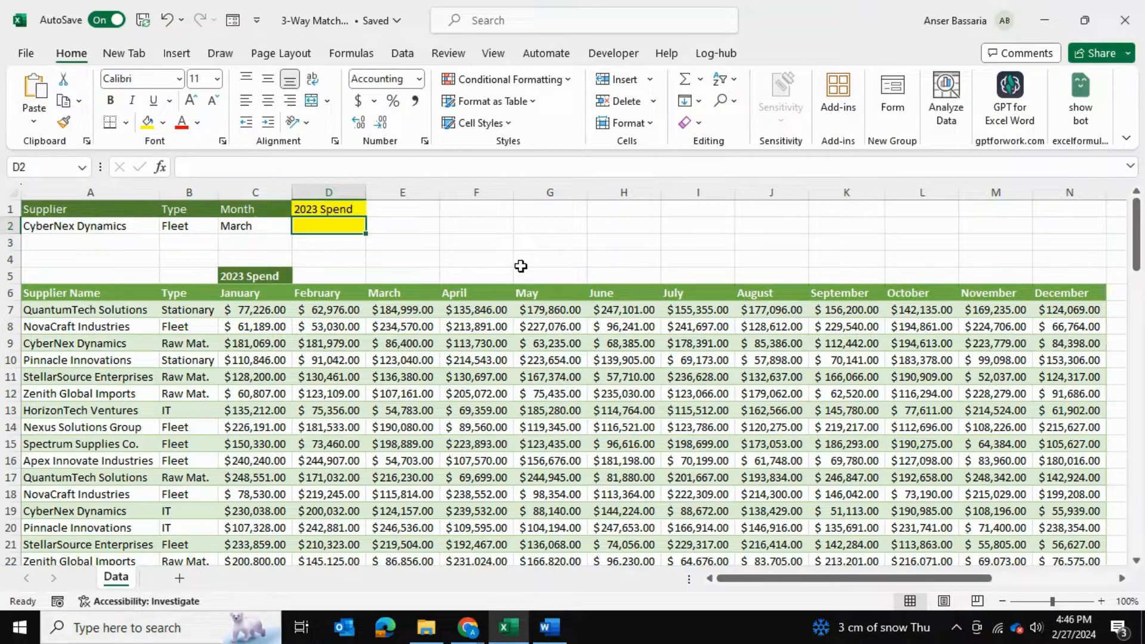
# - Begin D2 with =INDEX( over Table1's January:December columns, followed by a comma
pyautogui.write('=inde')
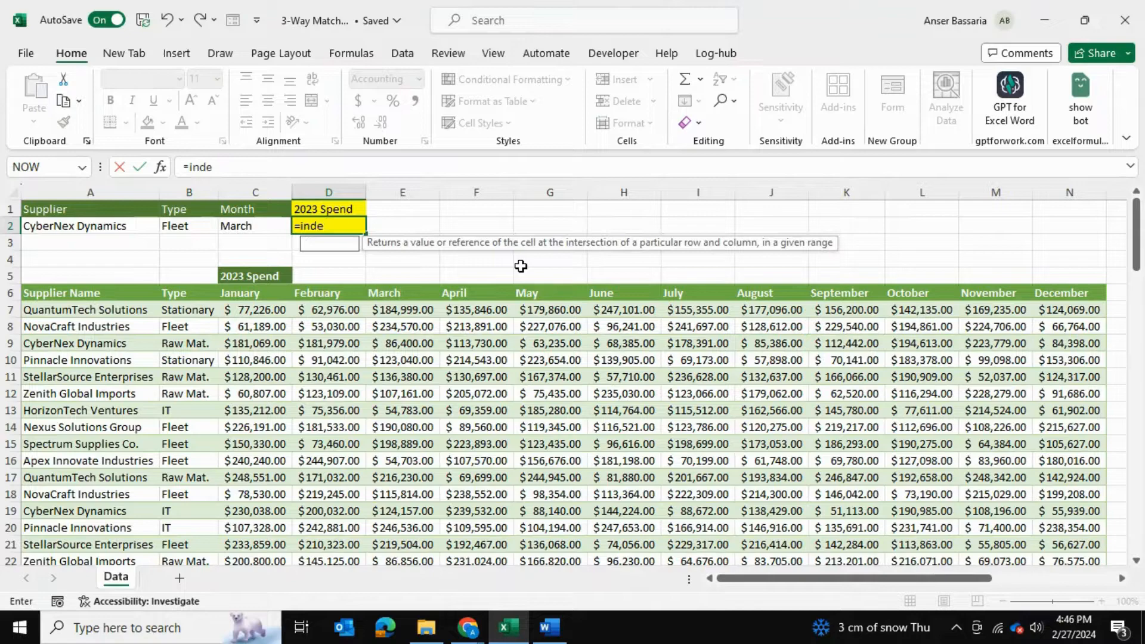
pyautogui.write('x(Table1[[January]:[December')
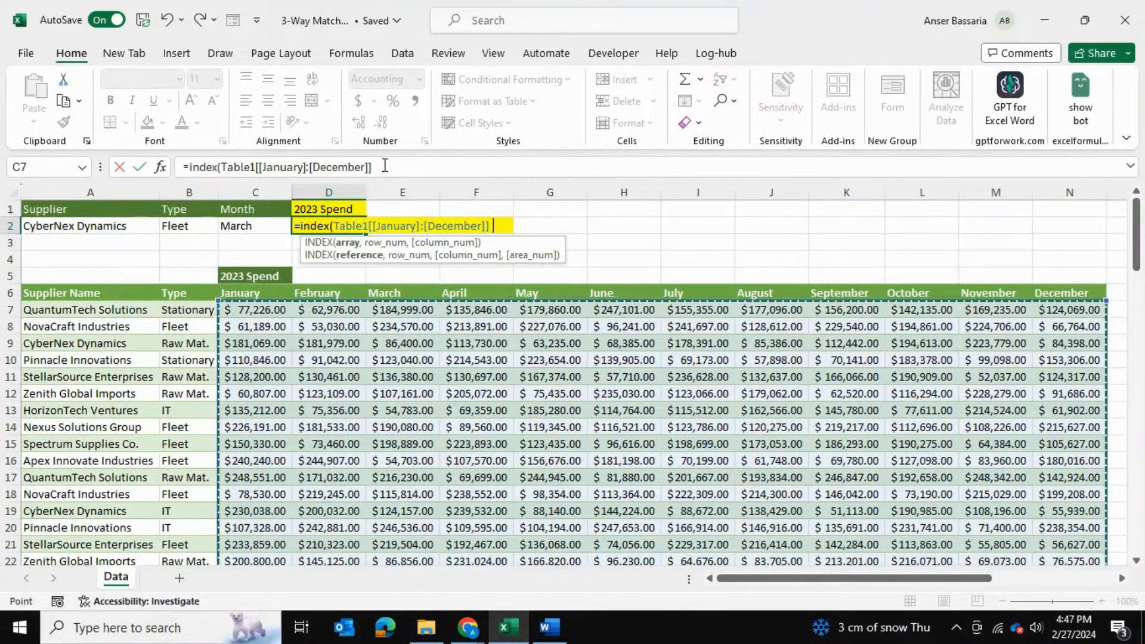
pyautogui.write(',')
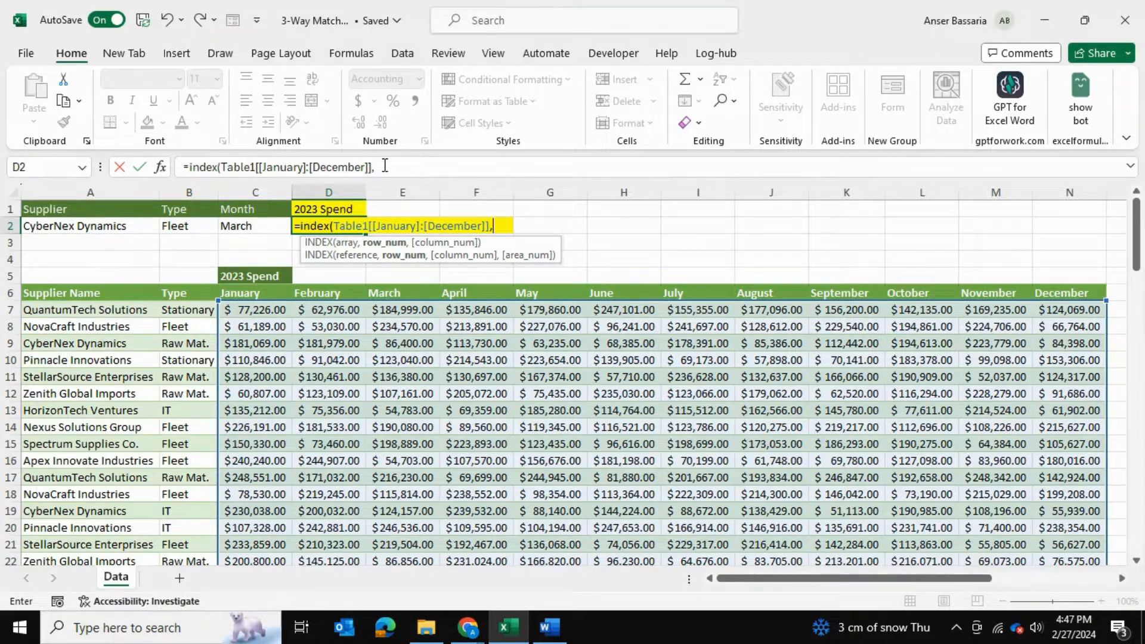
pyautogui.moveTo(62, 233)
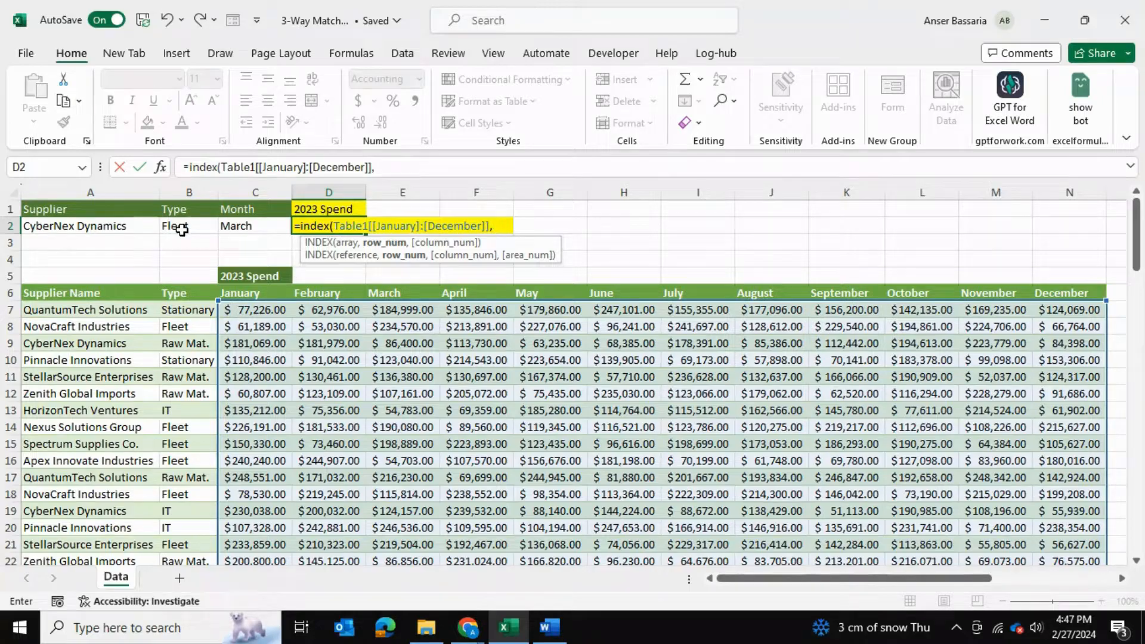
# - Add the row MATCH of A2&B2 against Table1[Supplier Name]&Table1[Type] with exact match 0
pyautogui.write('match(')
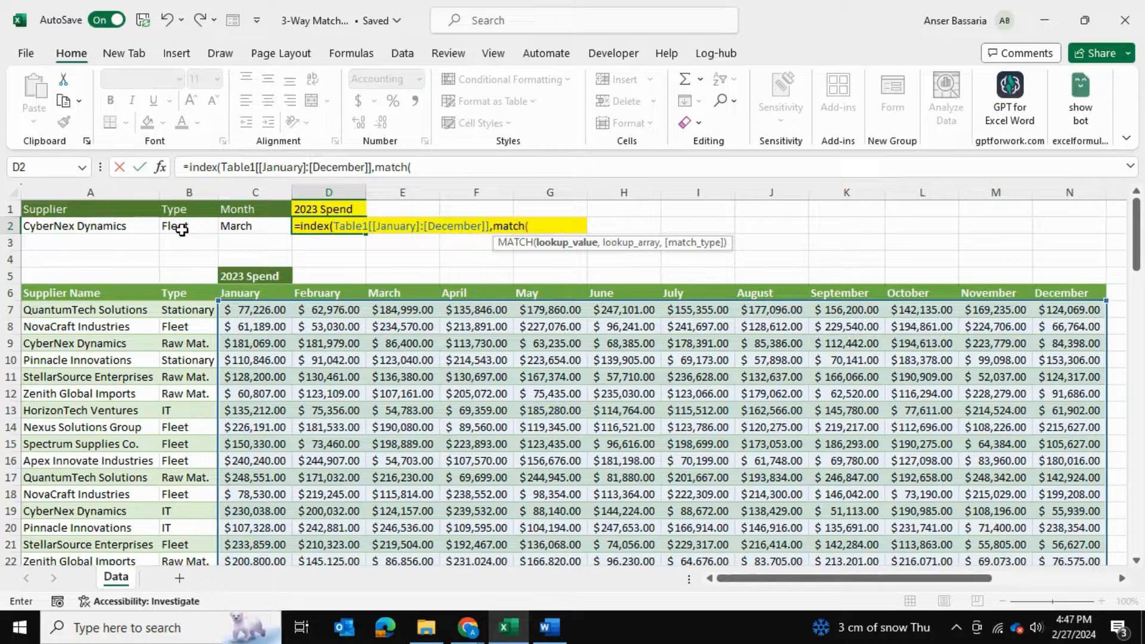
pyautogui.click(90, 226)
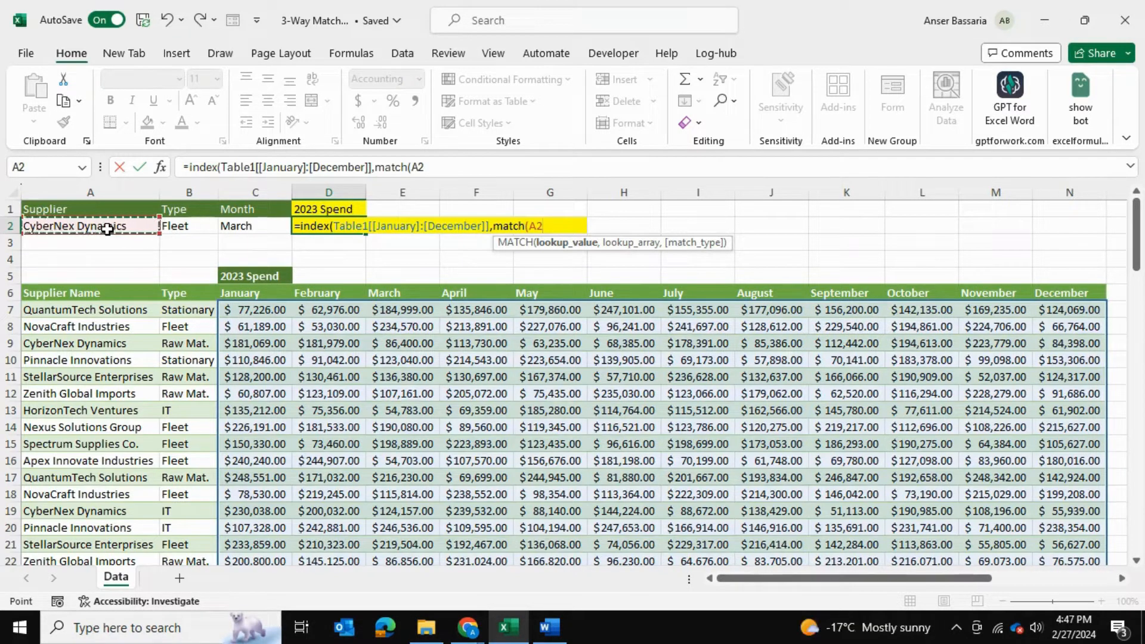
pyautogui.write('&')
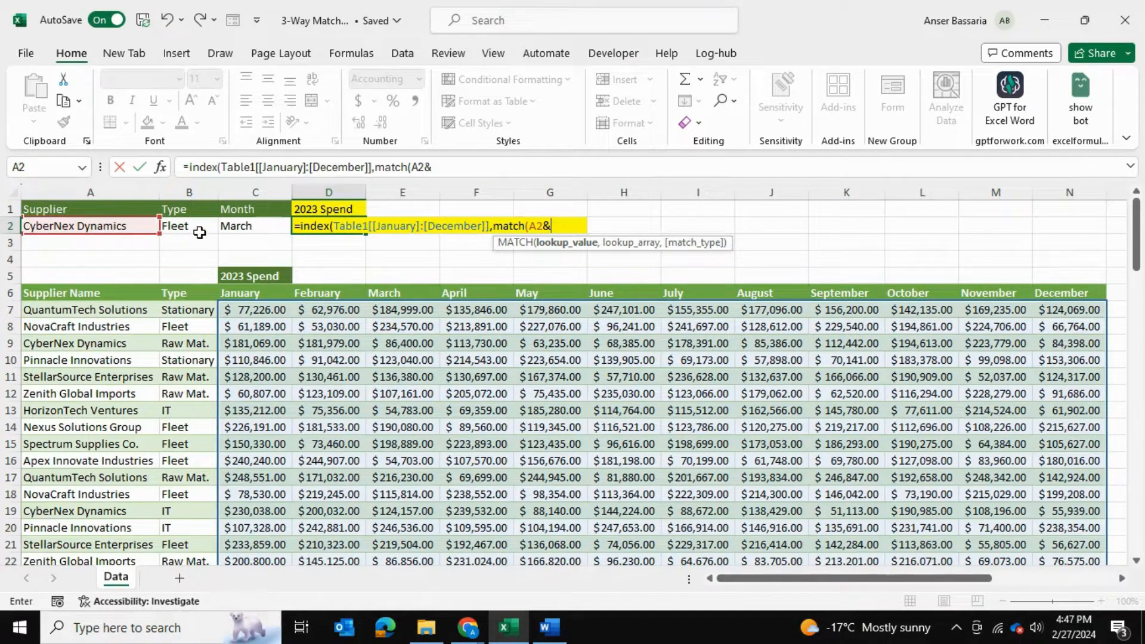
pyautogui.click(189, 225)
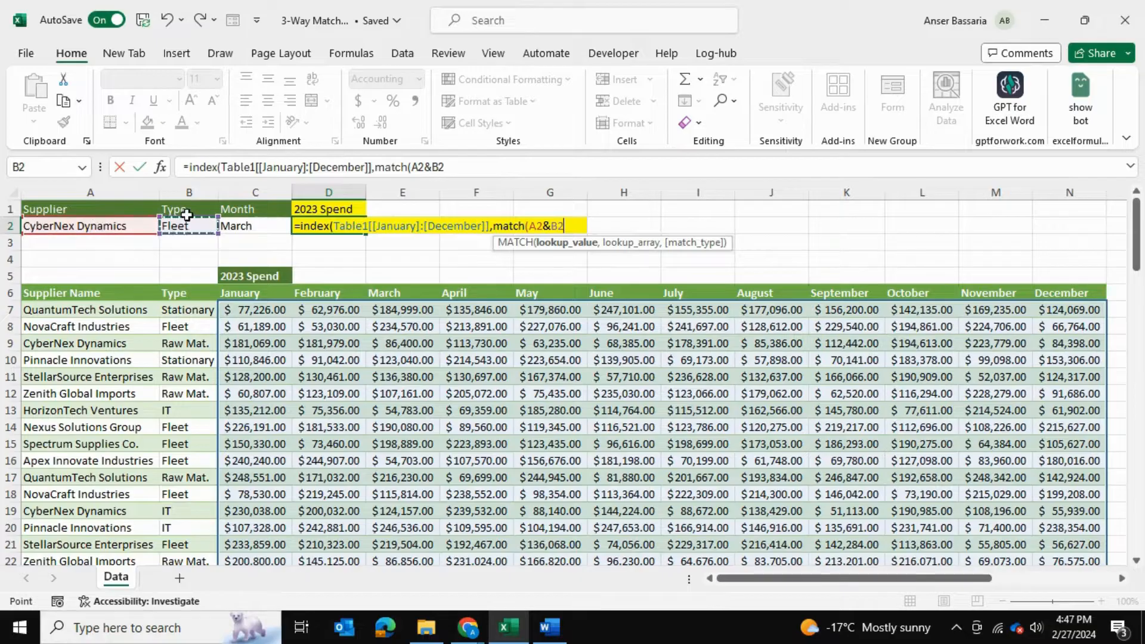
pyautogui.moveTo(234, 369)
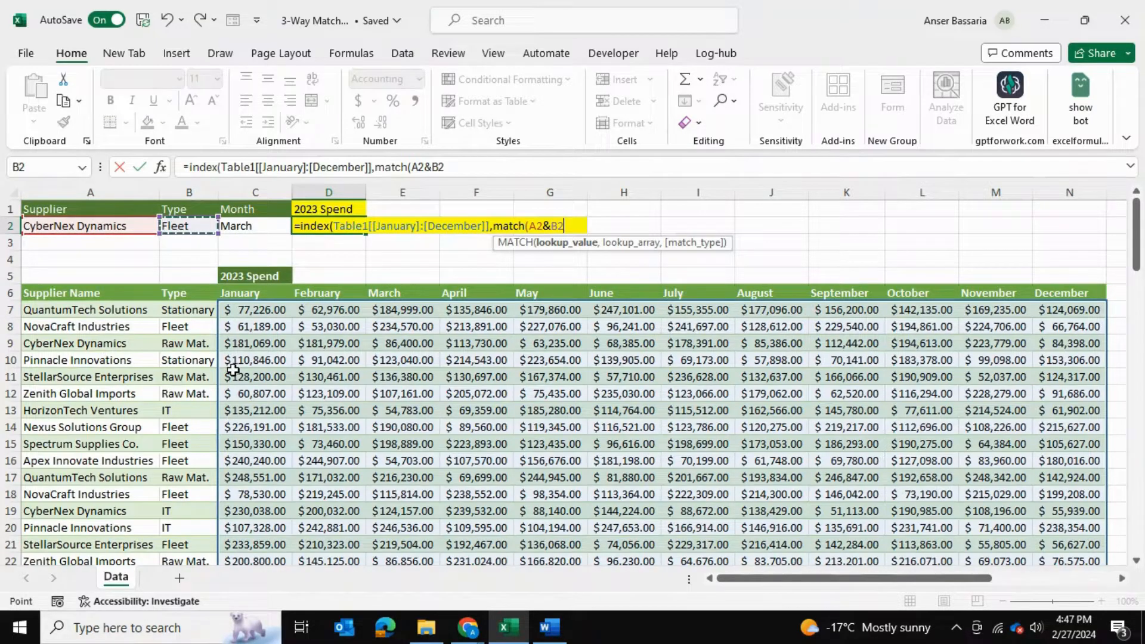
pyautogui.write(',')
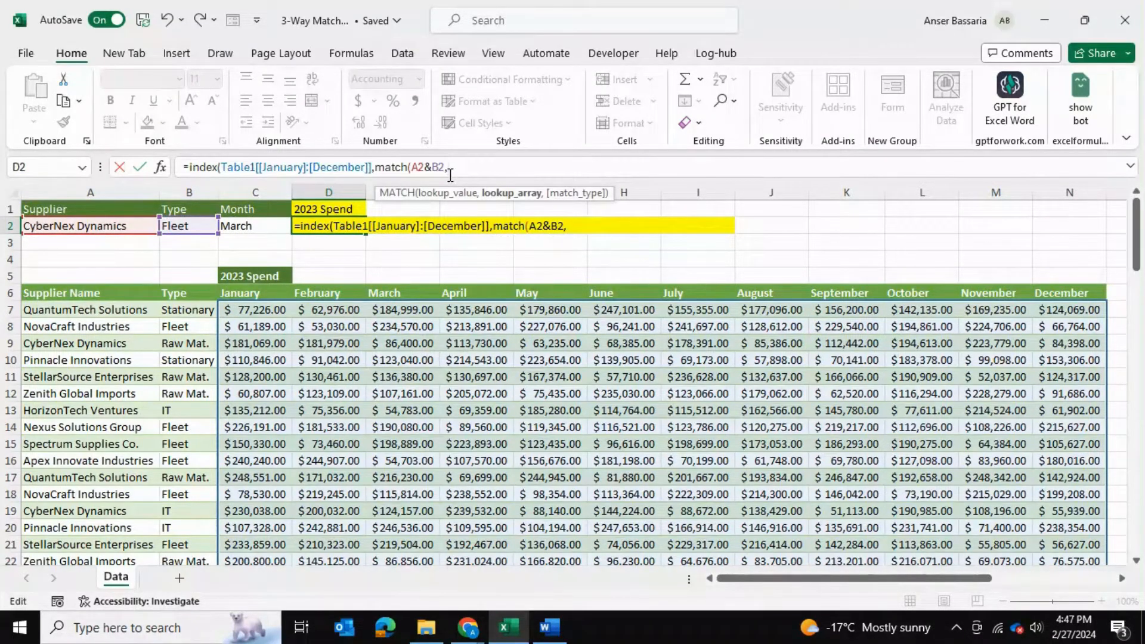
pyautogui.click(90, 310)
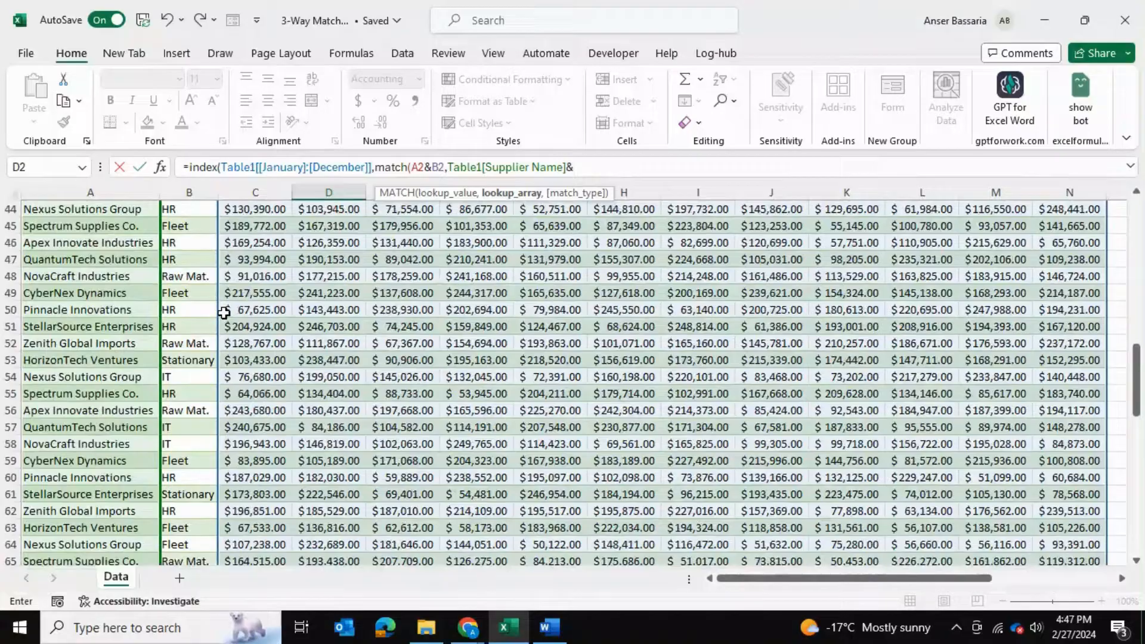
pyautogui.click(189, 309)
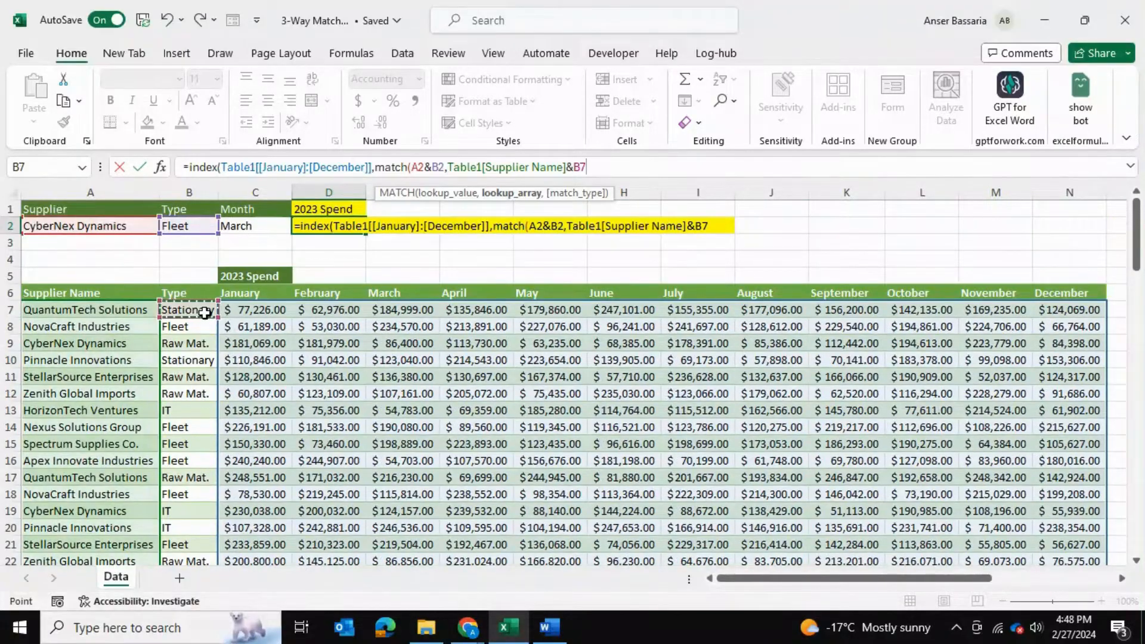
pyautogui.write('&Table1[Type],')
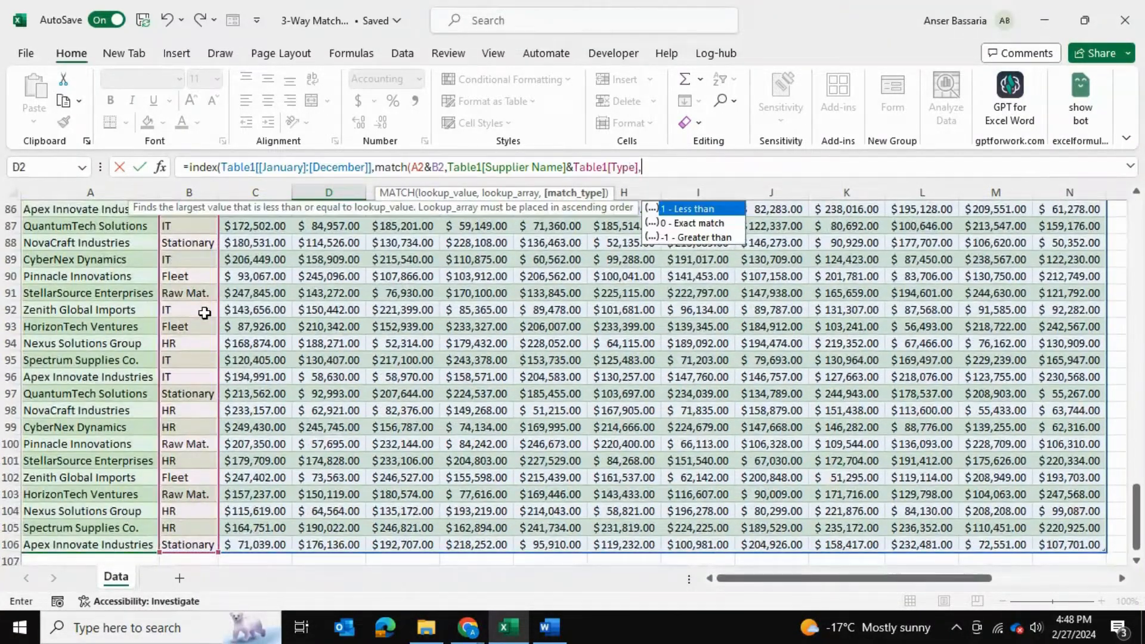
pyautogui.scroll(3)
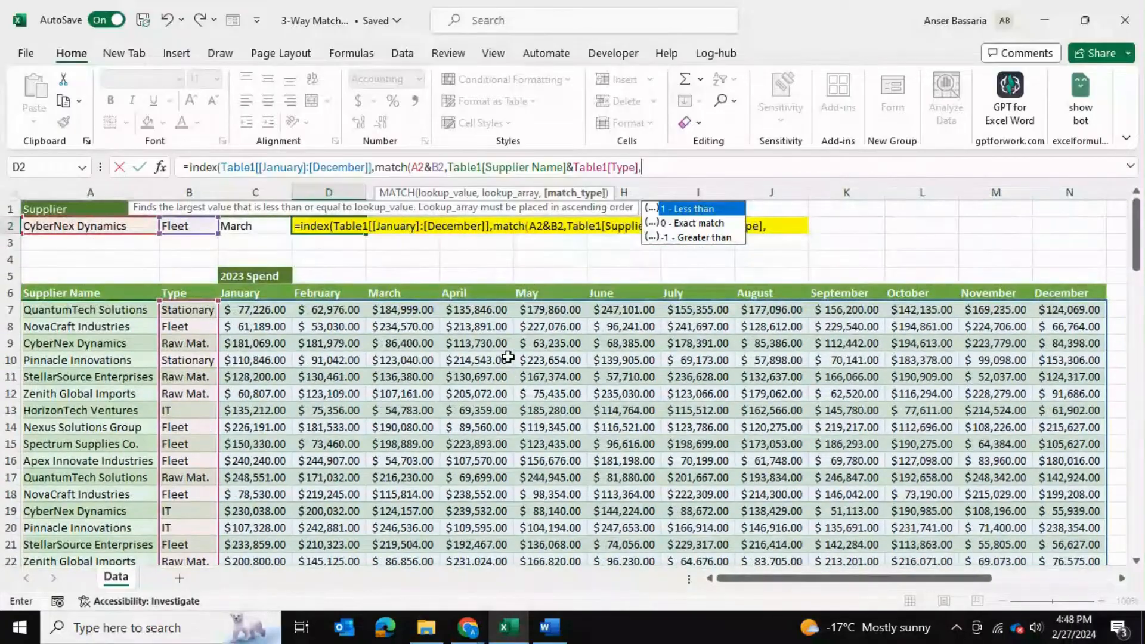
pyautogui.write('0)')
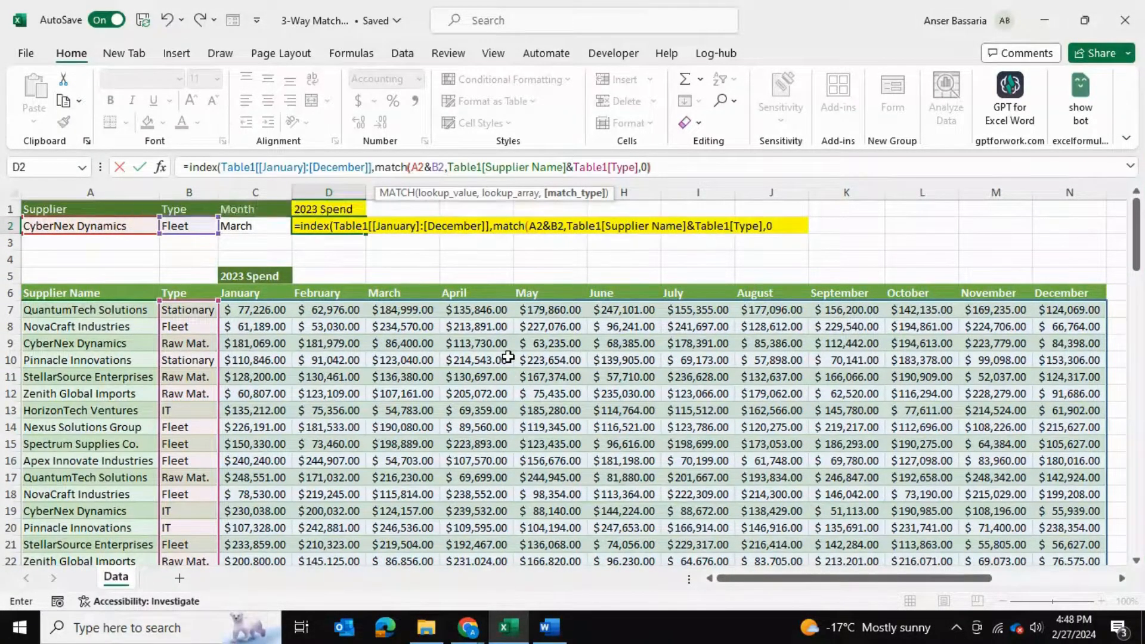
pyautogui.write(',')
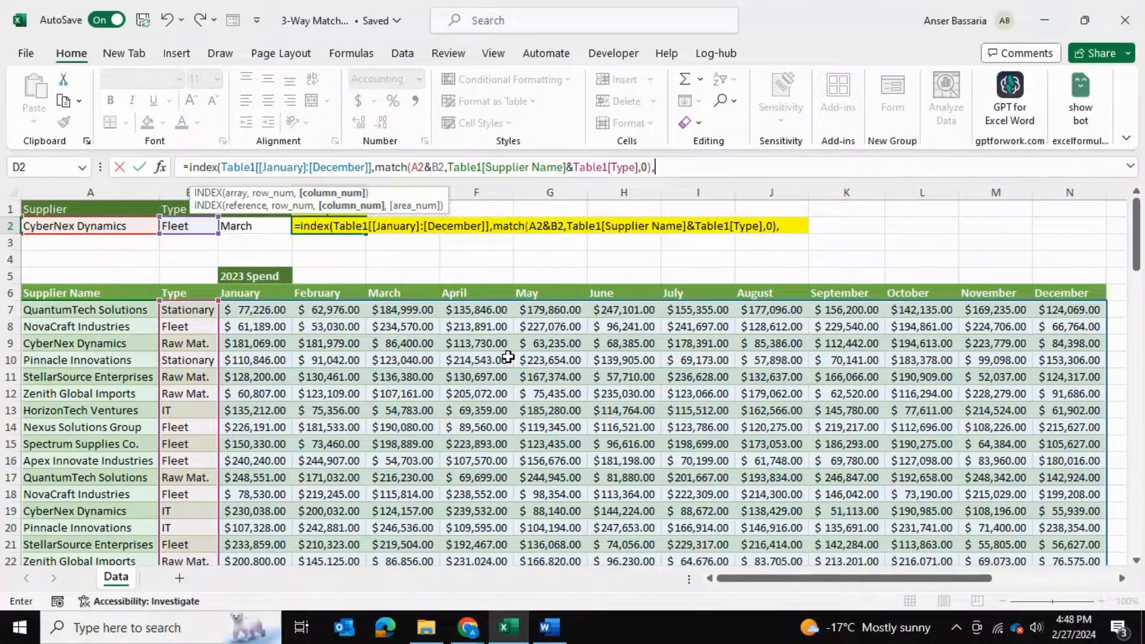
pyautogui.moveTo(255, 302)
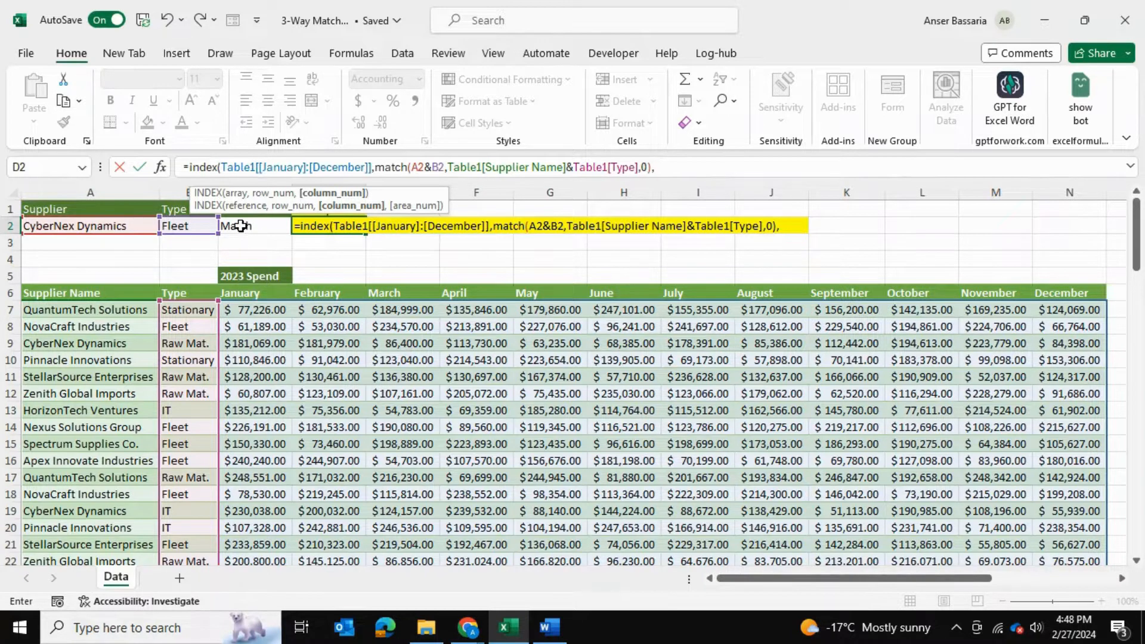
# - Add the column MATCH of C2 against the January:December headers and confirm, returning $137,608.00
pyautogui.write('mathc')
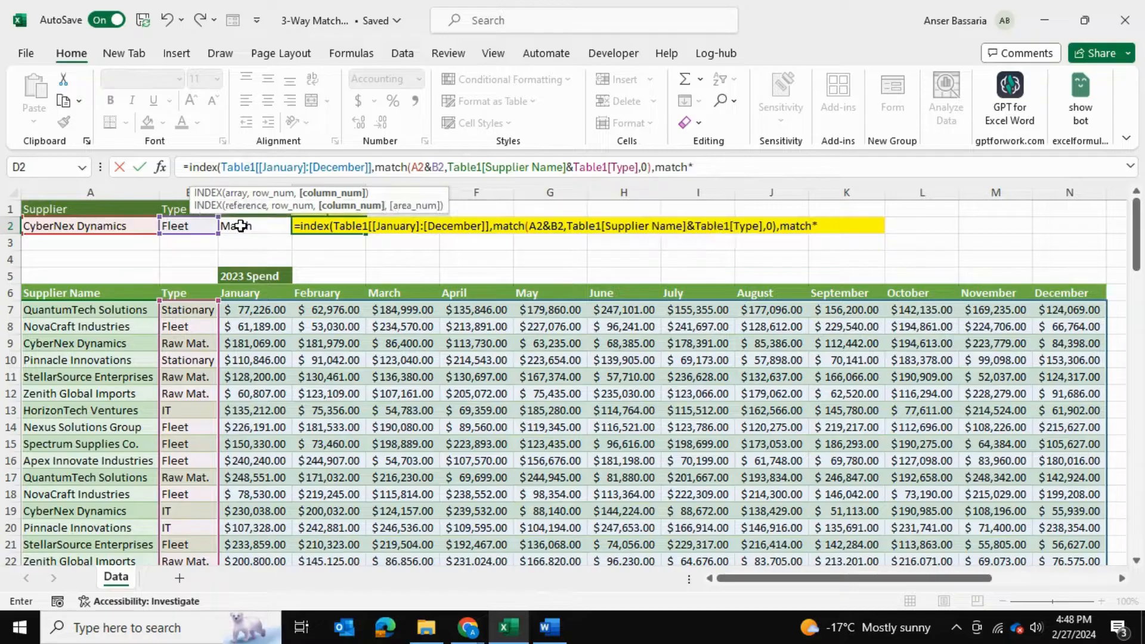
pyautogui.write('(')
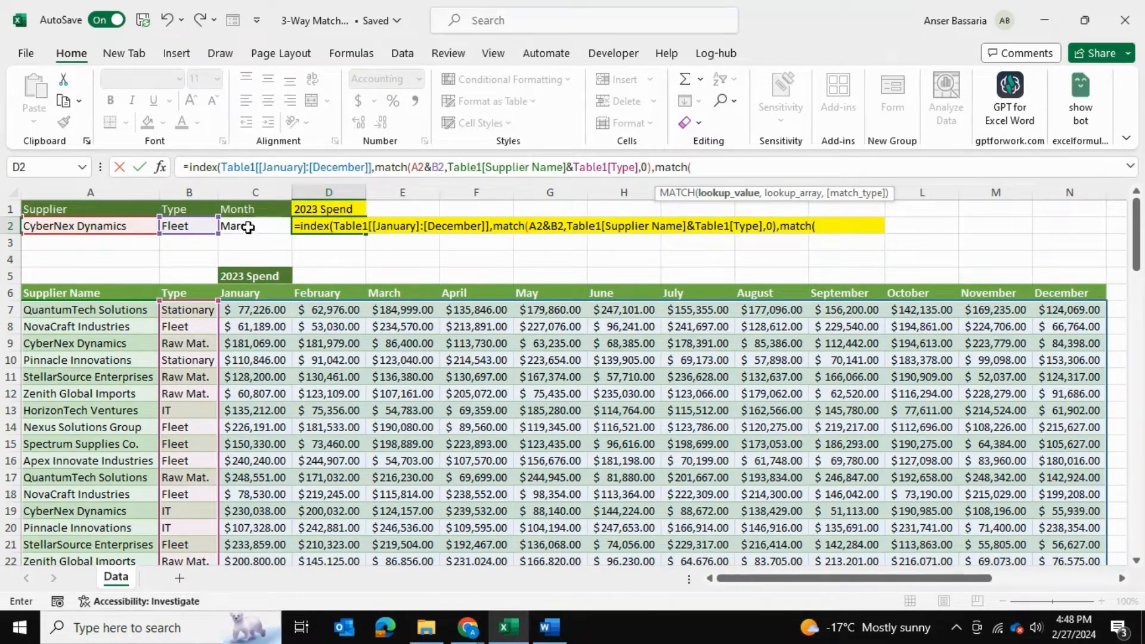
pyautogui.click(255, 226)
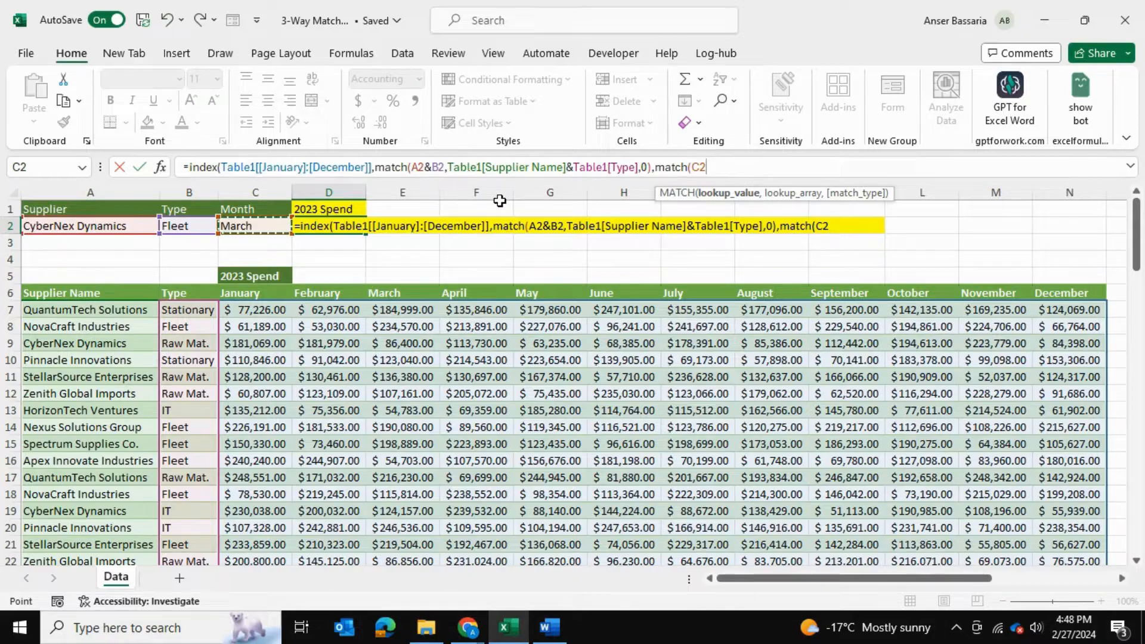
pyautogui.write(',')
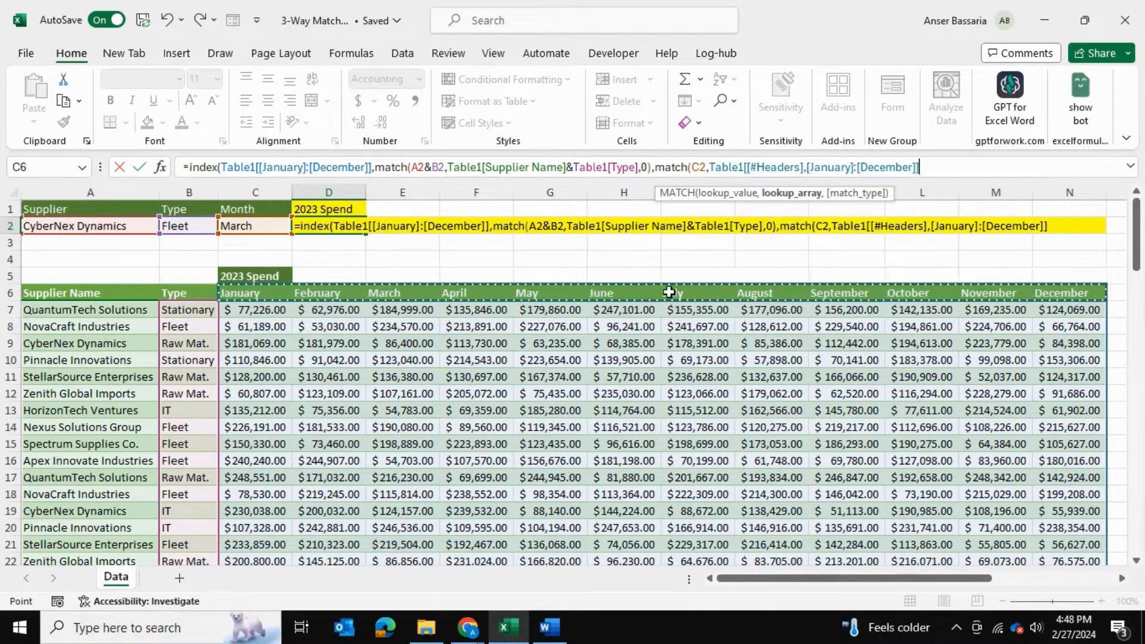
pyautogui.write(',')
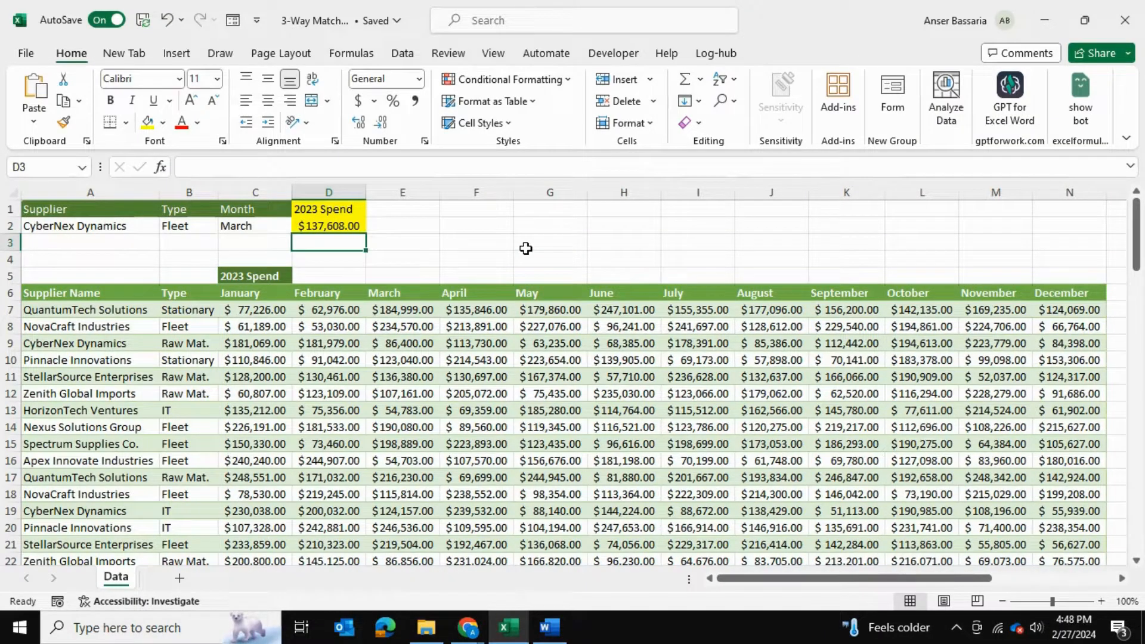
pyautogui.click(328, 225)
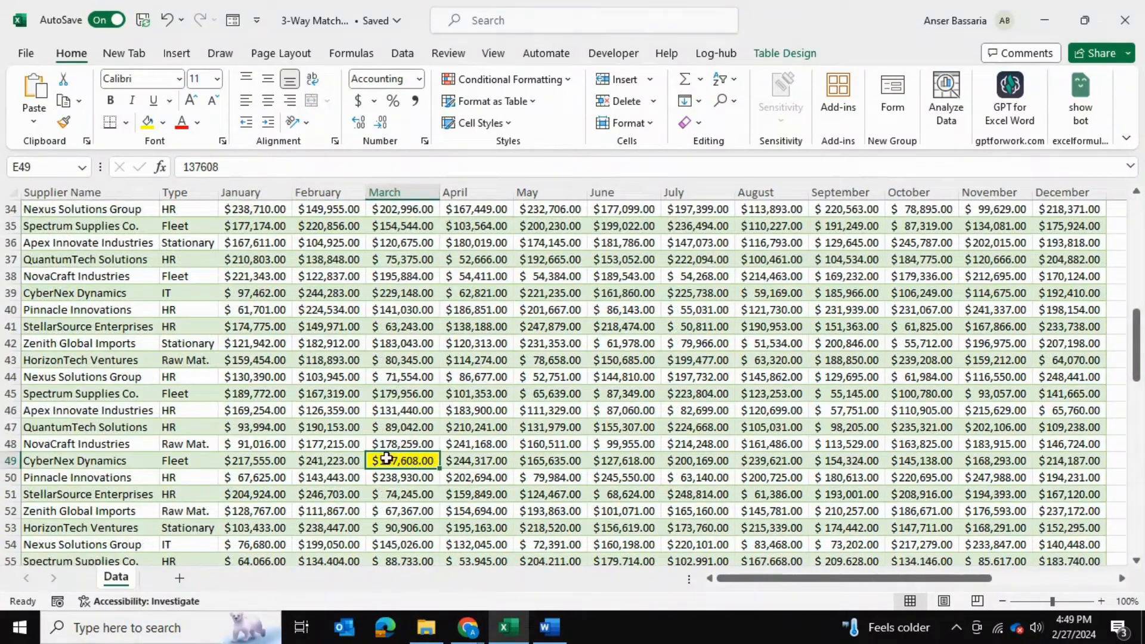
pyautogui.moveTo(423, 365)
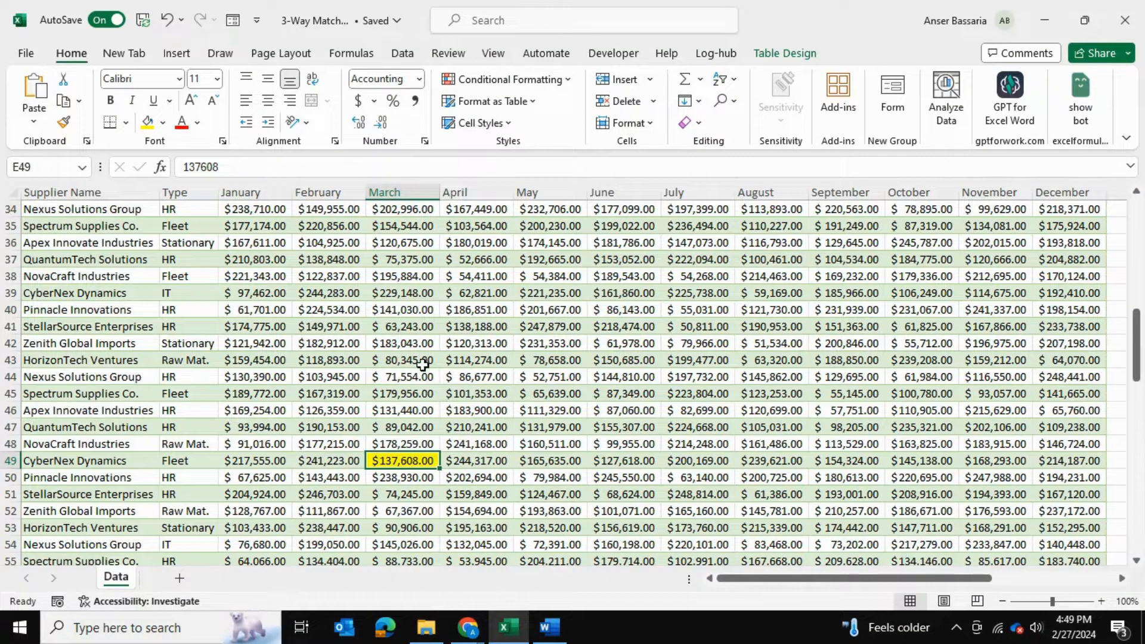
pyautogui.moveTo(117, 487)
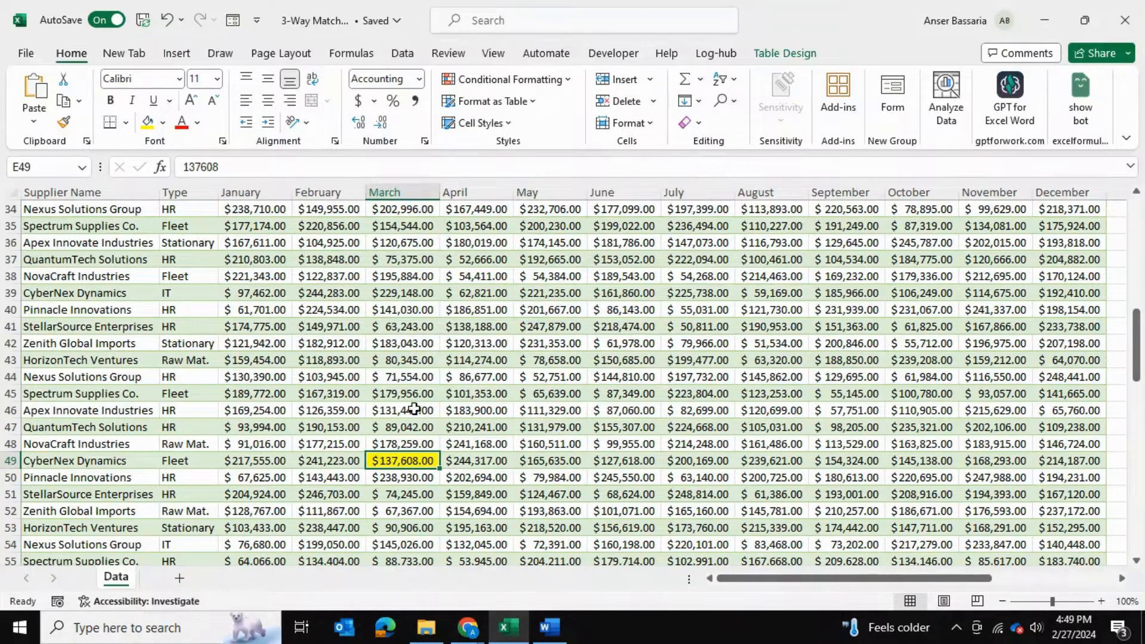
pyautogui.scroll(3)
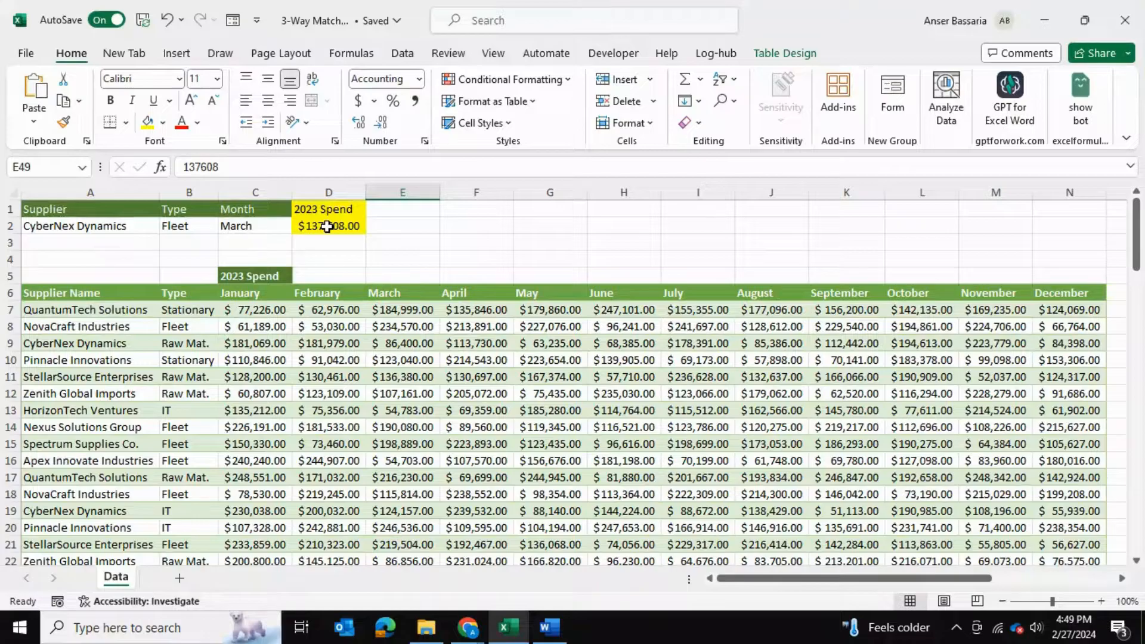
pyautogui.click(476, 242)
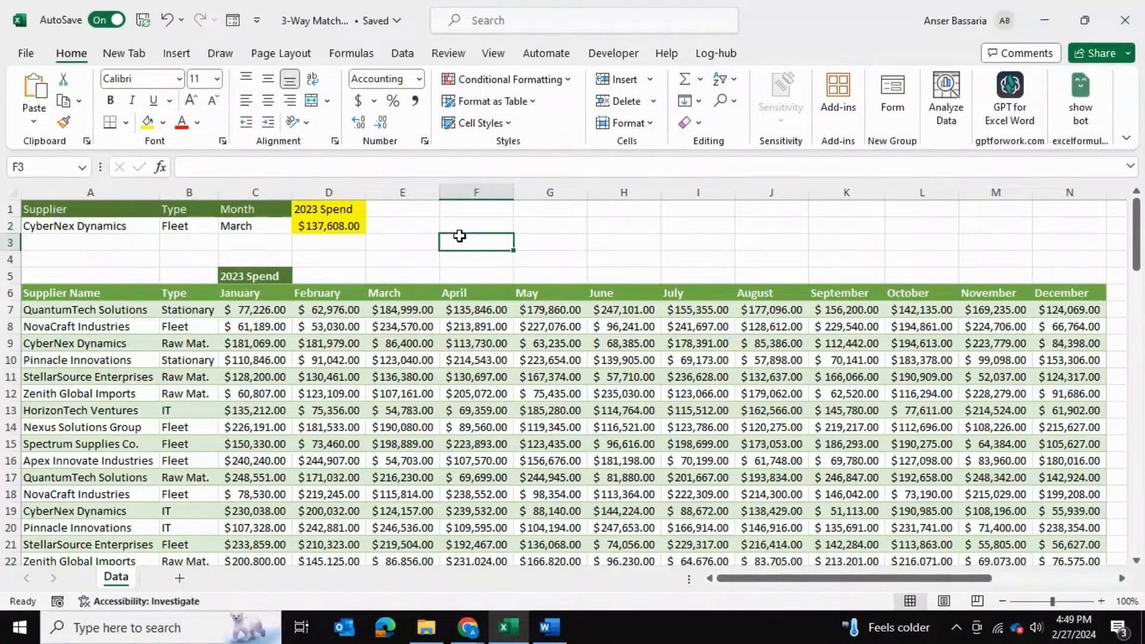
pyautogui.click(328, 225)
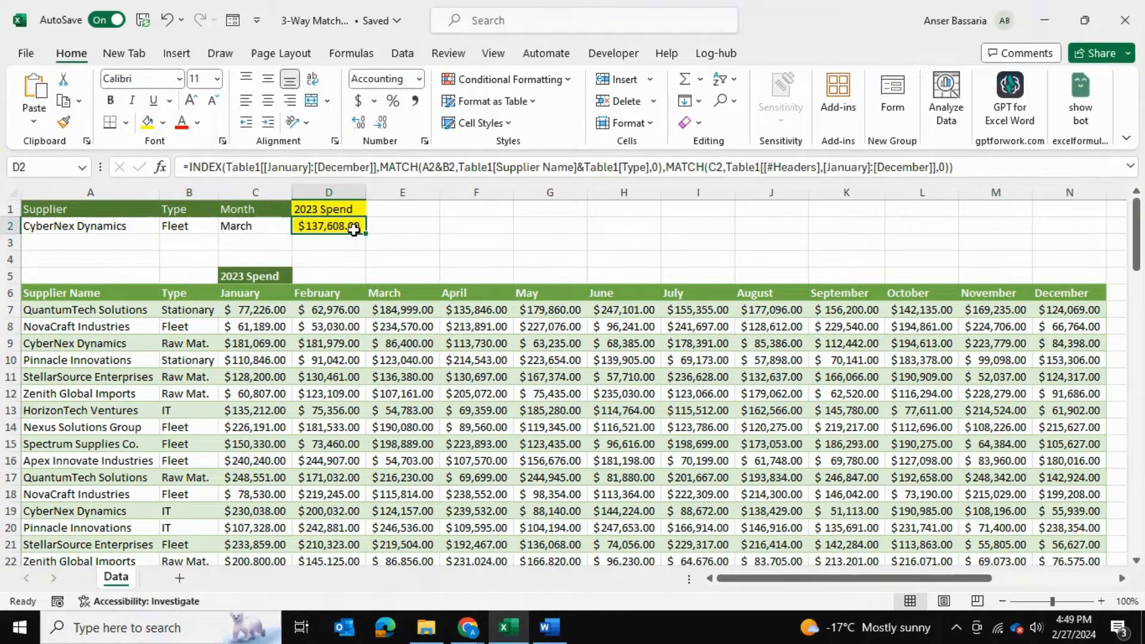
pyautogui.moveTo(487, 227)
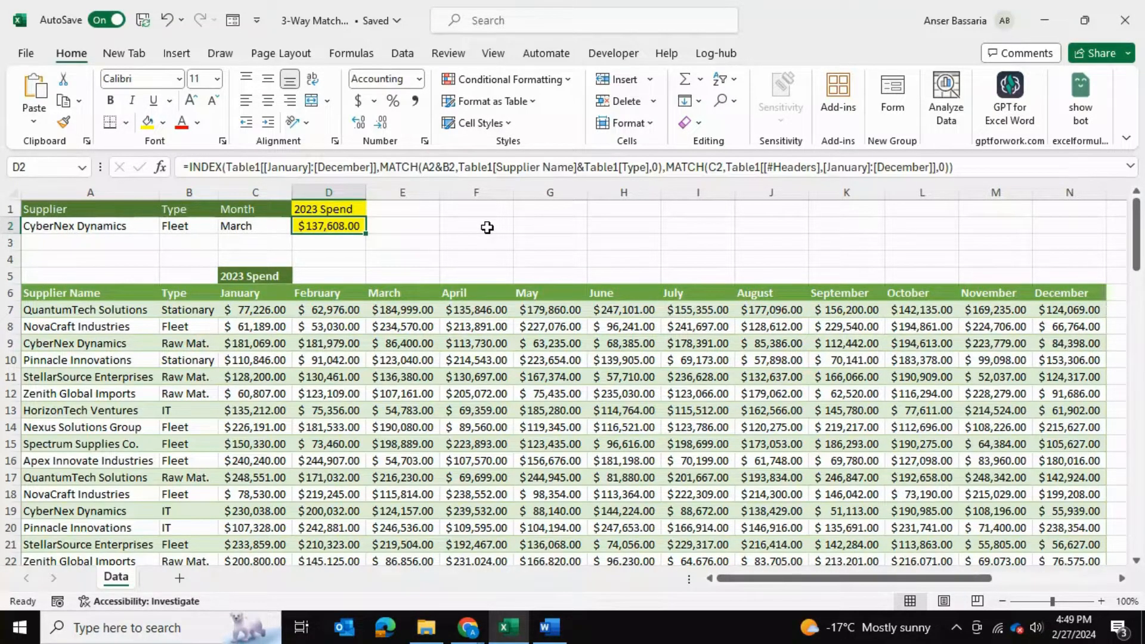
pyautogui.moveTo(533, 366)
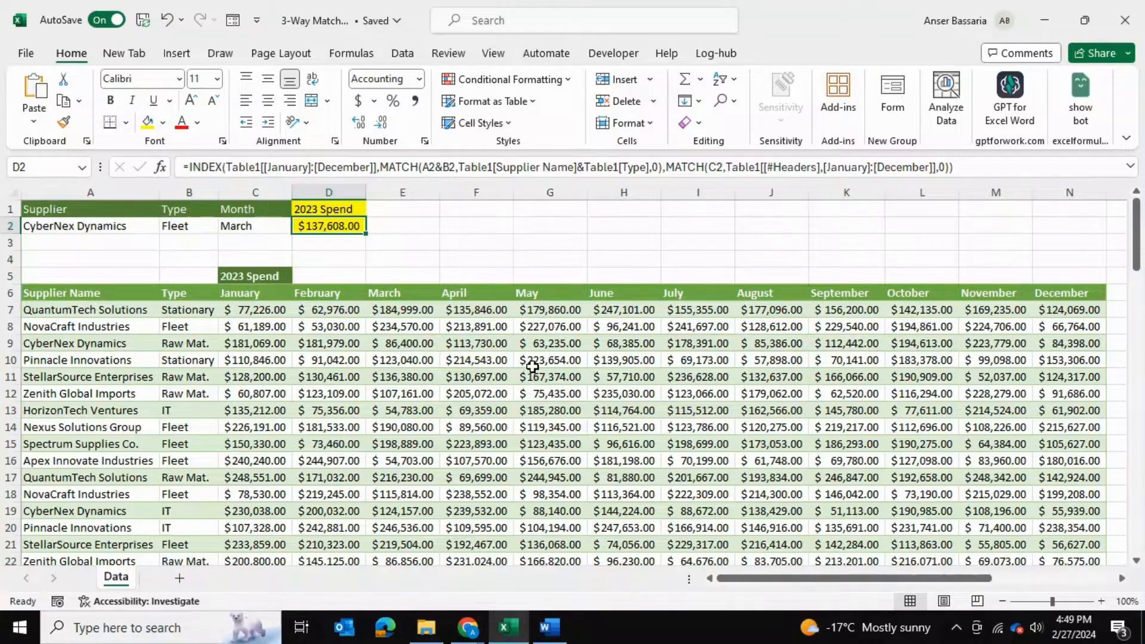
pyautogui.moveTo(678, 347)
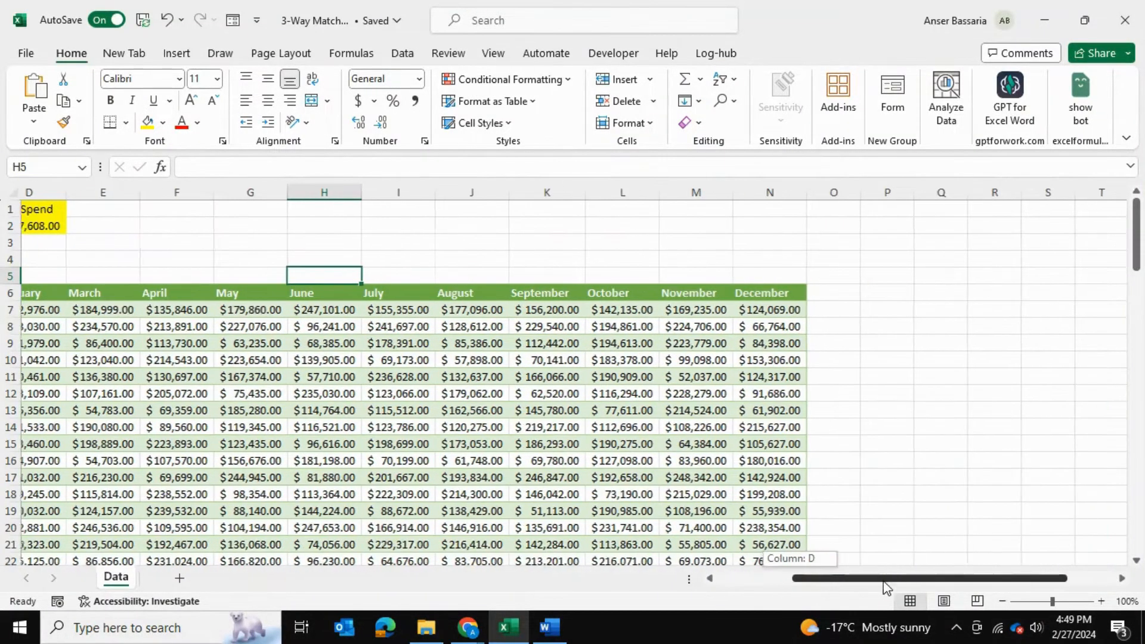
pyautogui.hscroll(3)
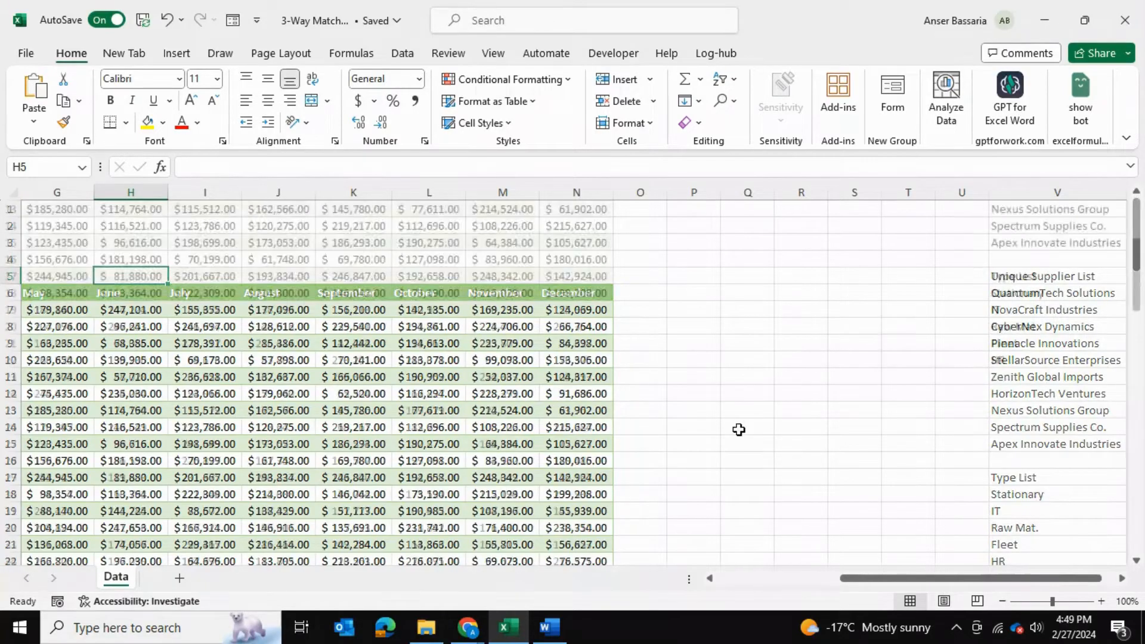
pyautogui.scroll(3)
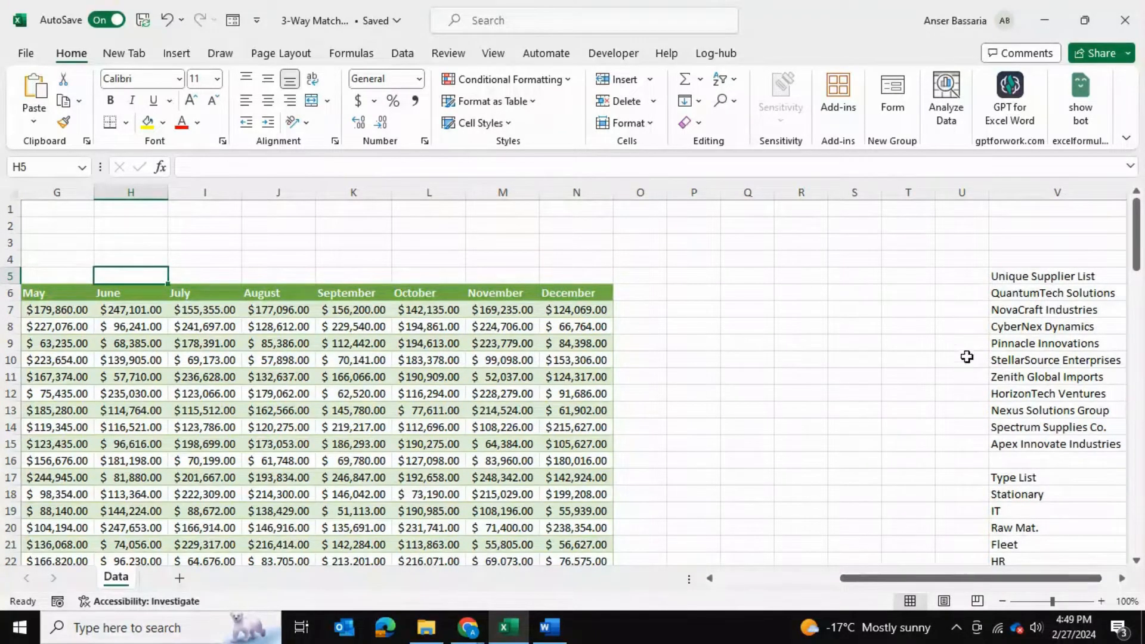
pyautogui.hscroll(-3)
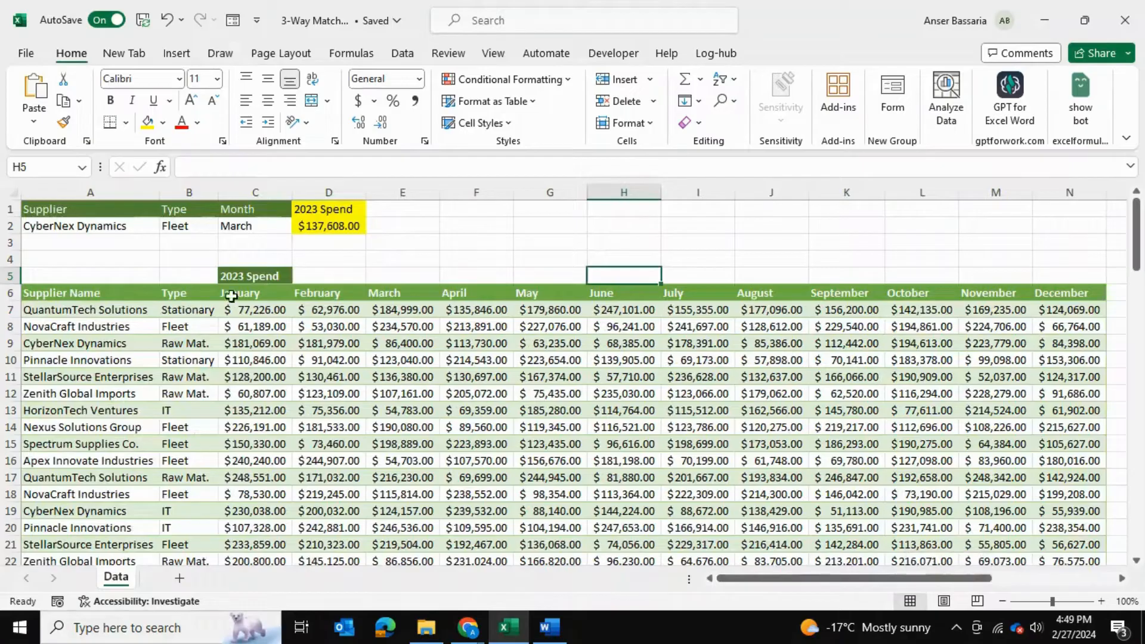
pyautogui.click(476, 225)
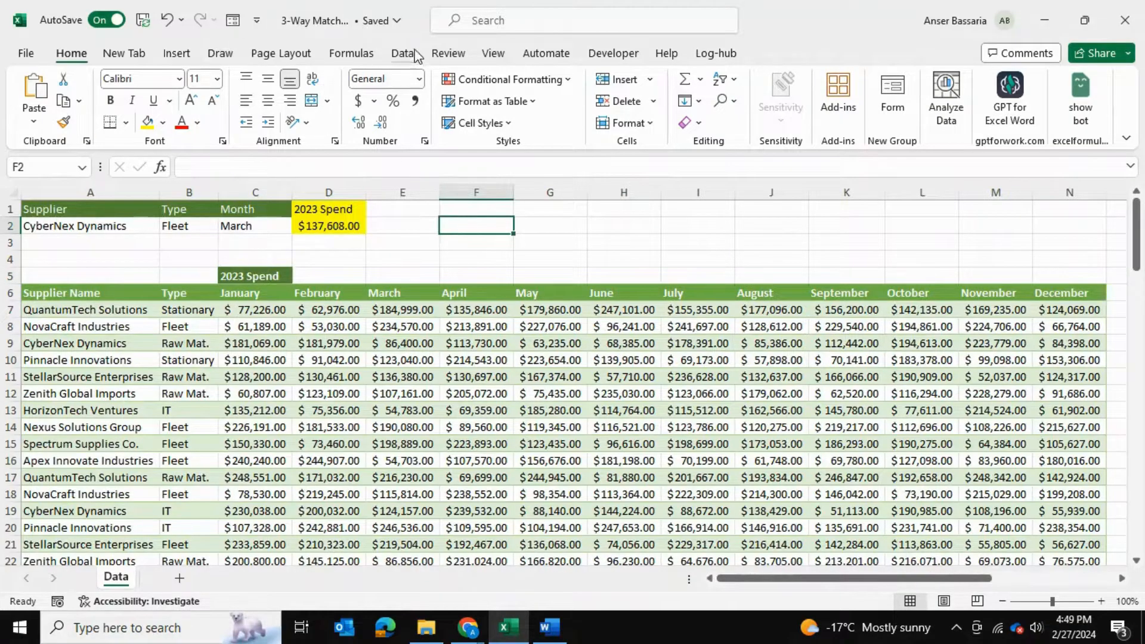
# - Give F2 a List data validation sourced from the unique supplier names in $V$6:$V$15
pyautogui.click(402, 53)
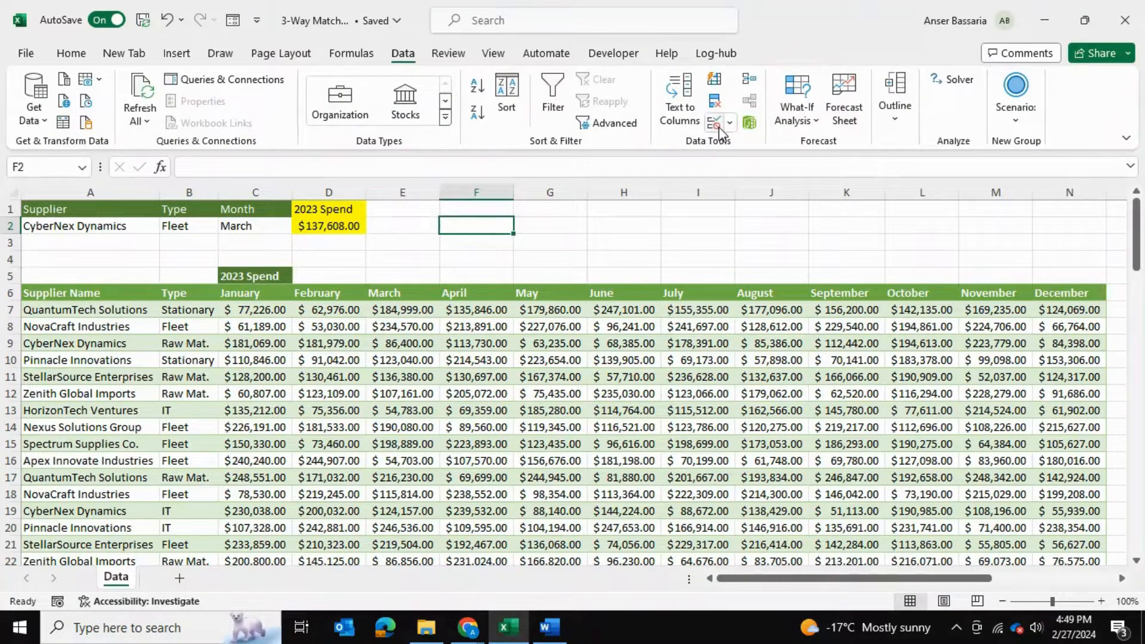
pyautogui.click(714, 122)
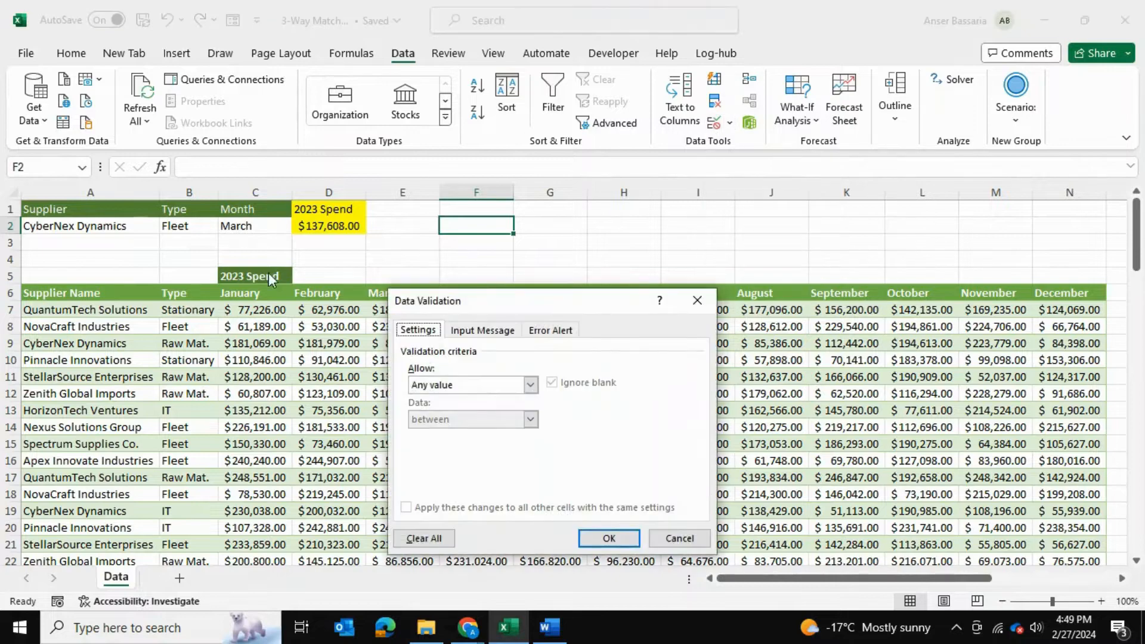
pyautogui.click(531, 386)
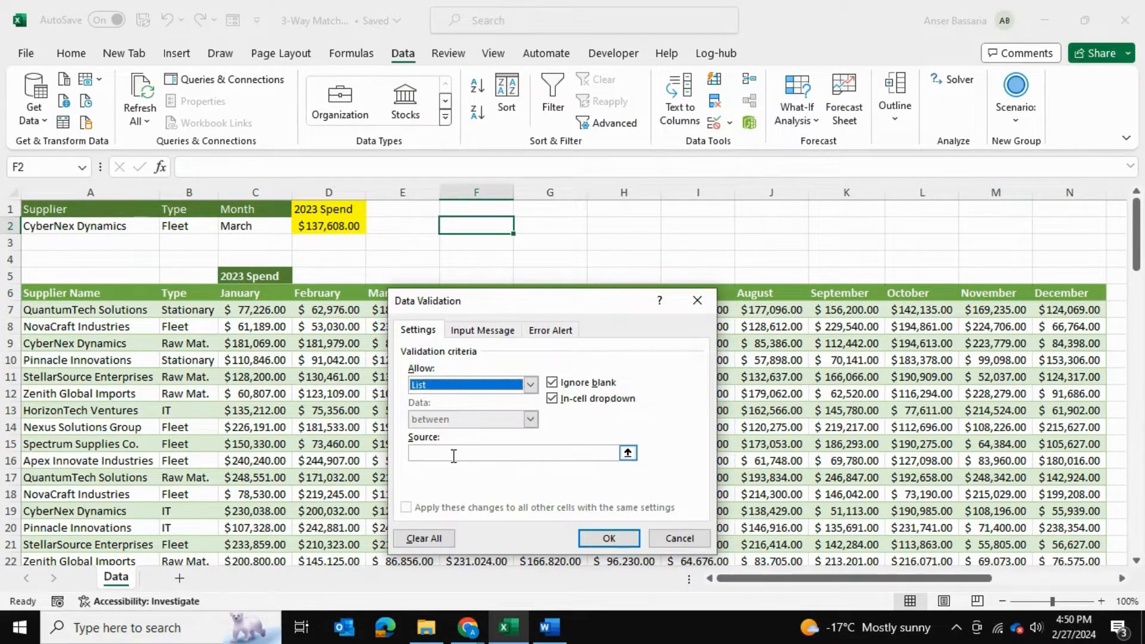
pyautogui.click(512, 453)
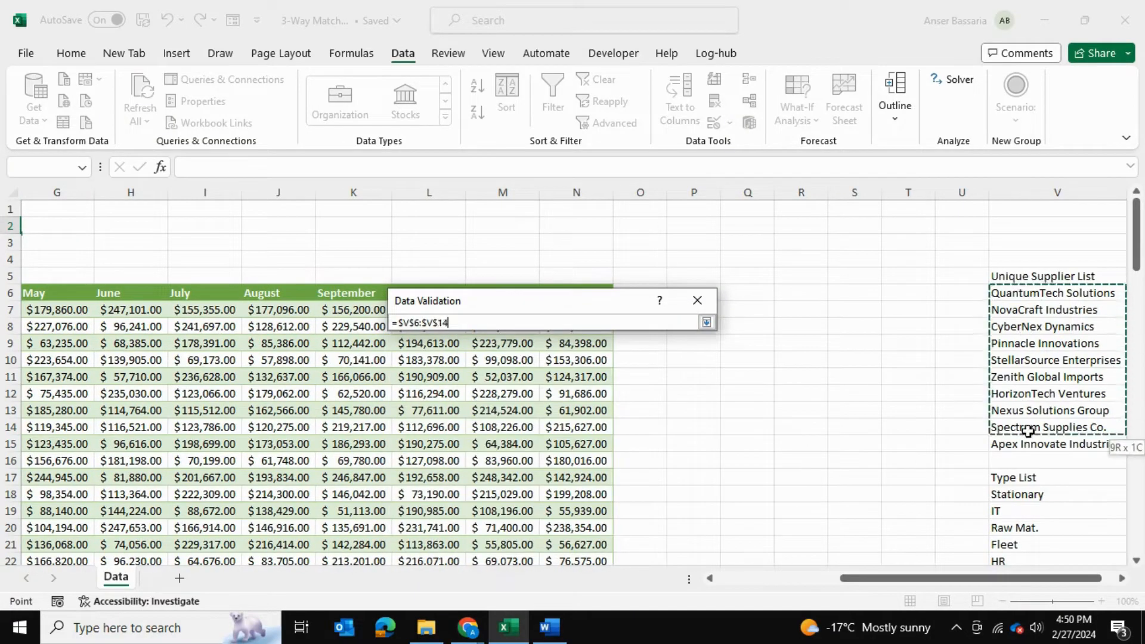
pyautogui.click(705, 322)
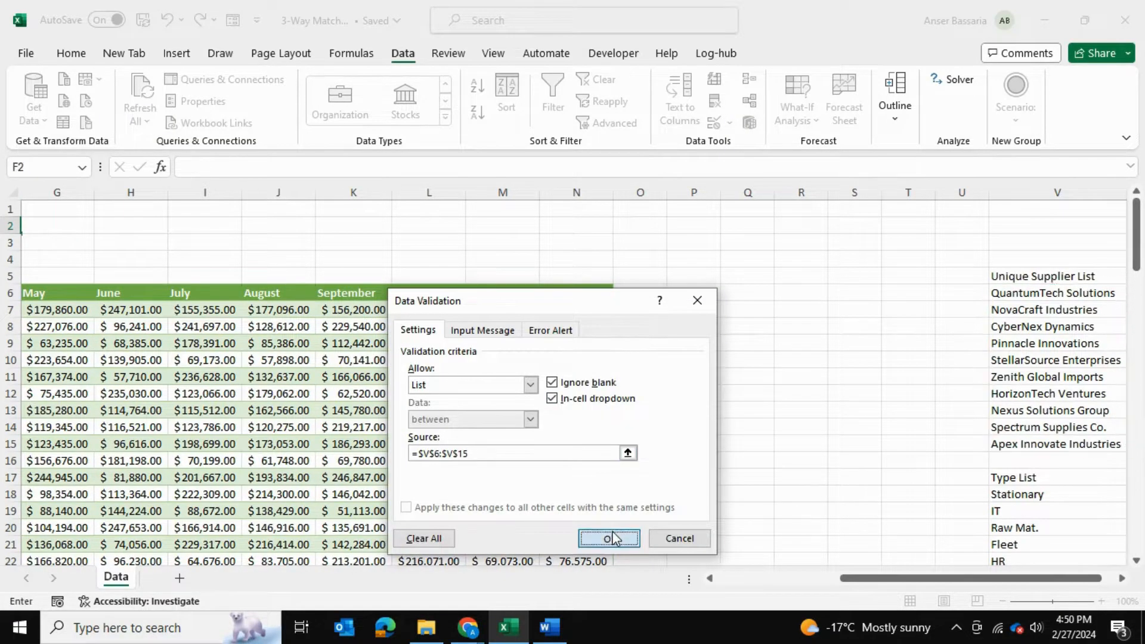
pyautogui.click(609, 538)
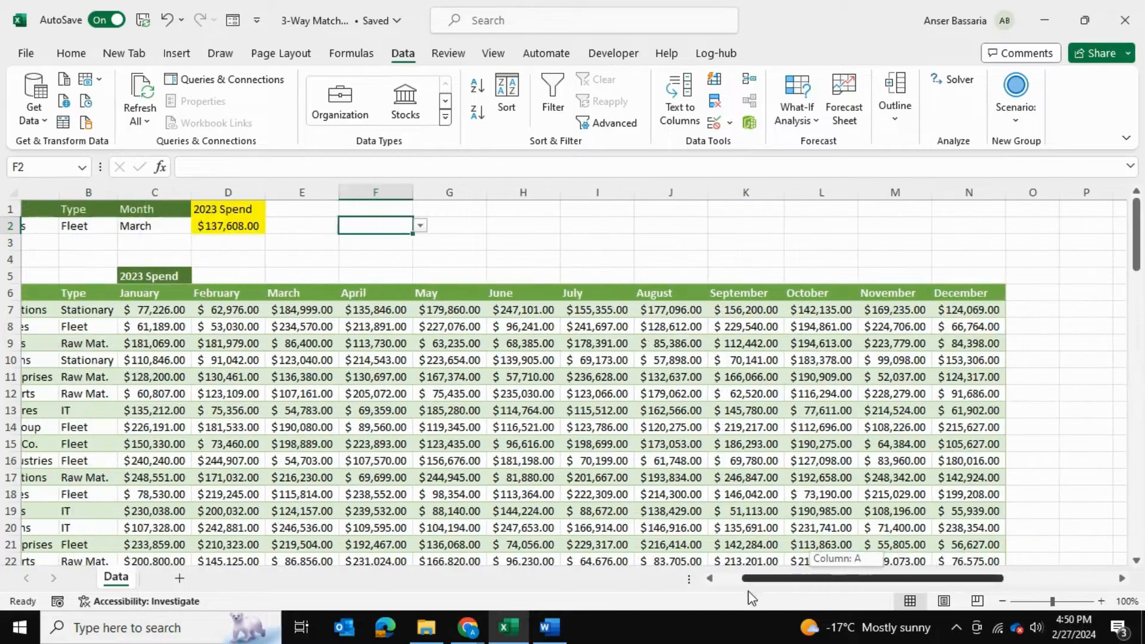
# - Choose StellarSource Enterprises, IT and June so D2 shows $115,034.00, and check F2's dropdown
pyautogui.click(522, 224)
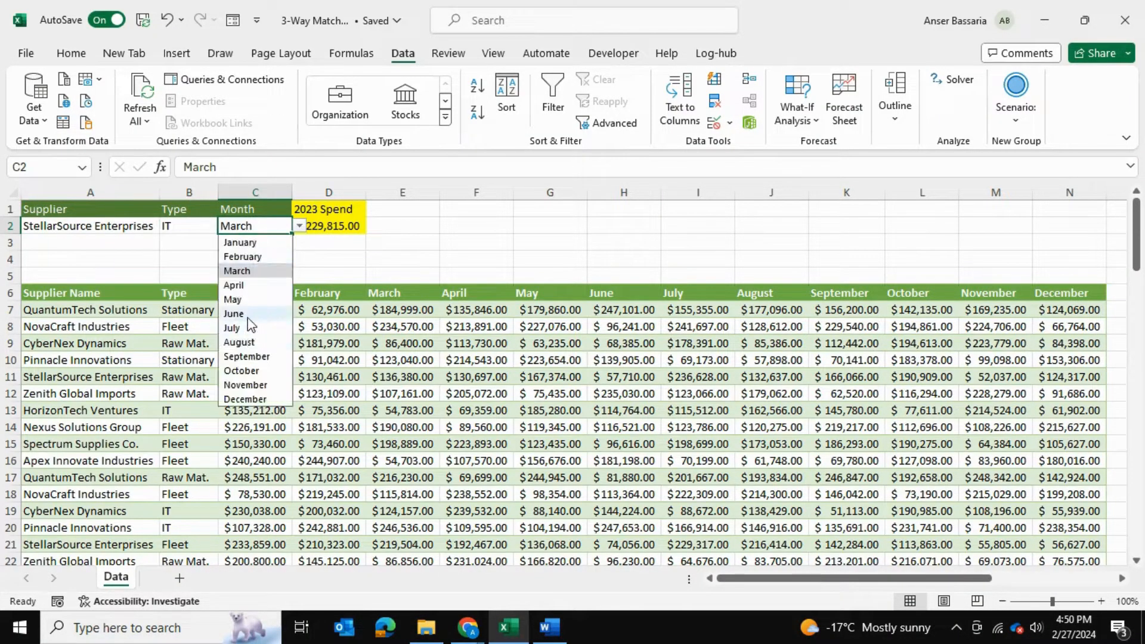
pyautogui.click(234, 314)
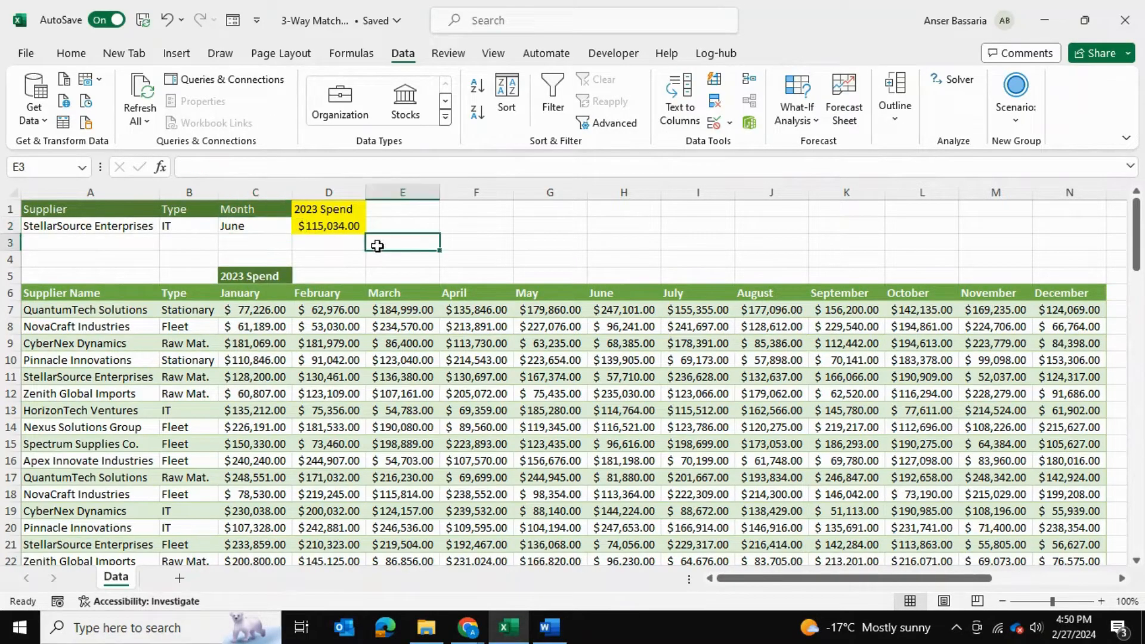
pyautogui.click(328, 225)
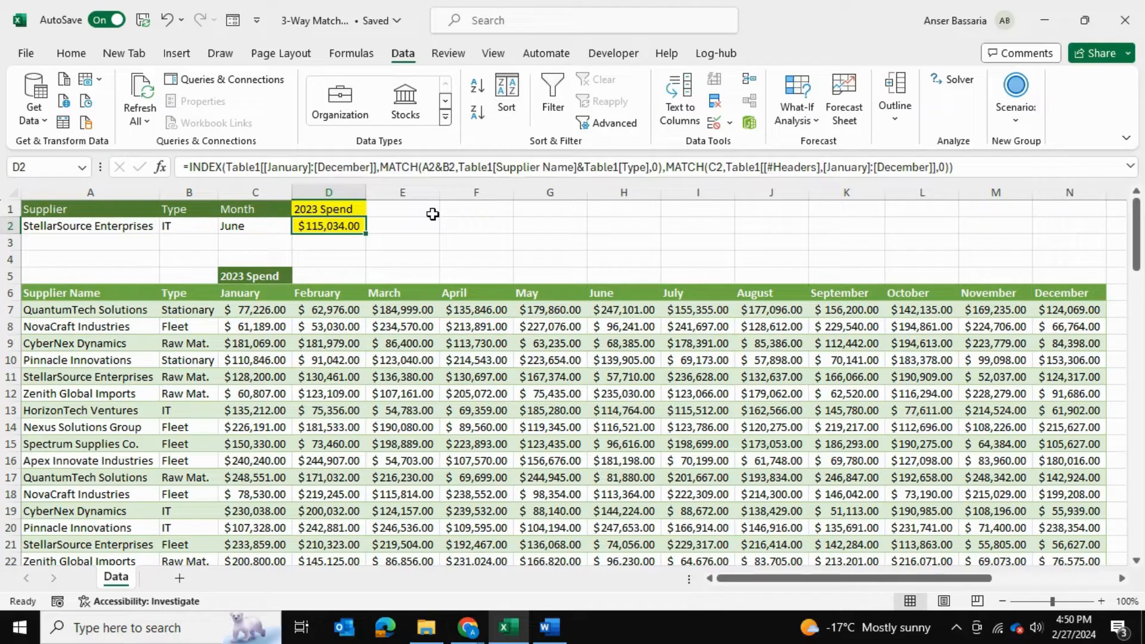
pyautogui.moveTo(443, 230)
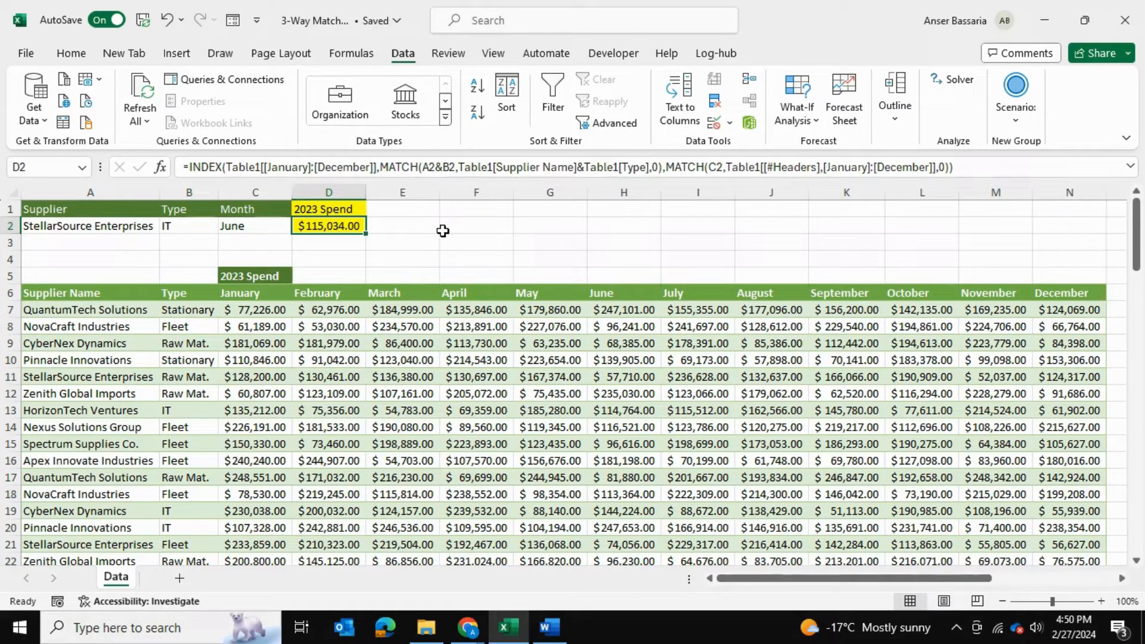
pyautogui.click(476, 226)
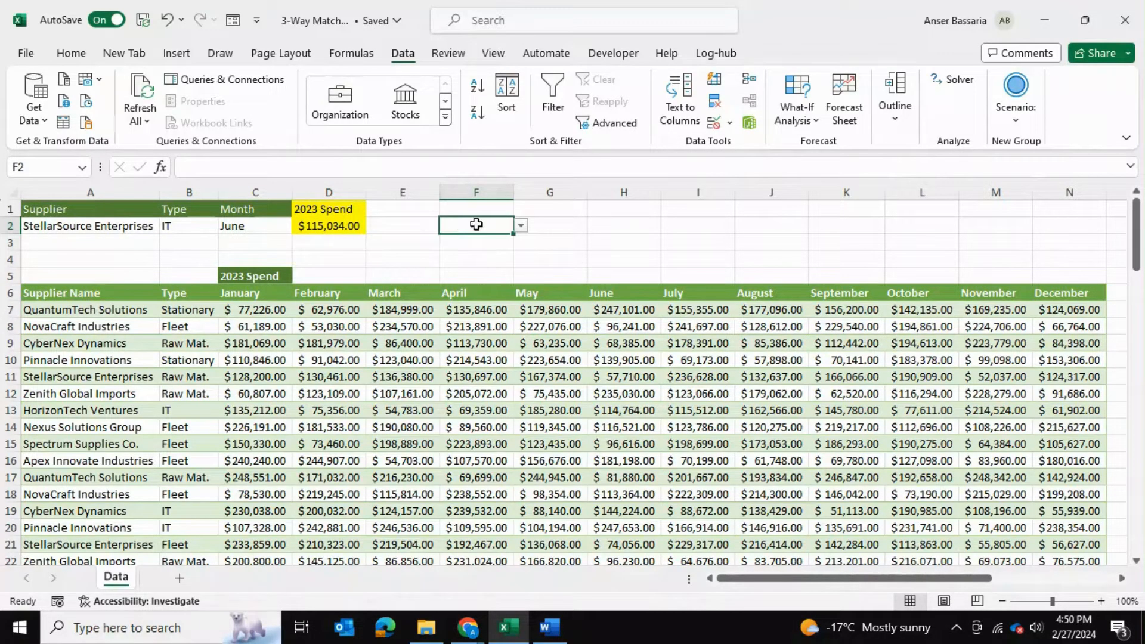
pyautogui.click(623, 225)
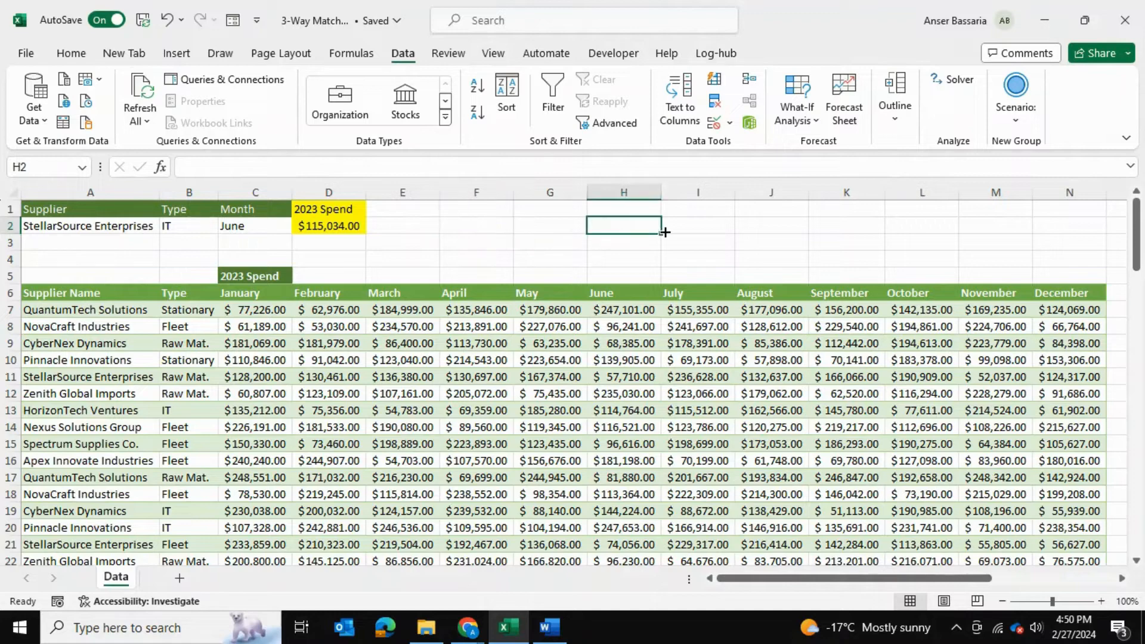
pyautogui.moveTo(665, 226)
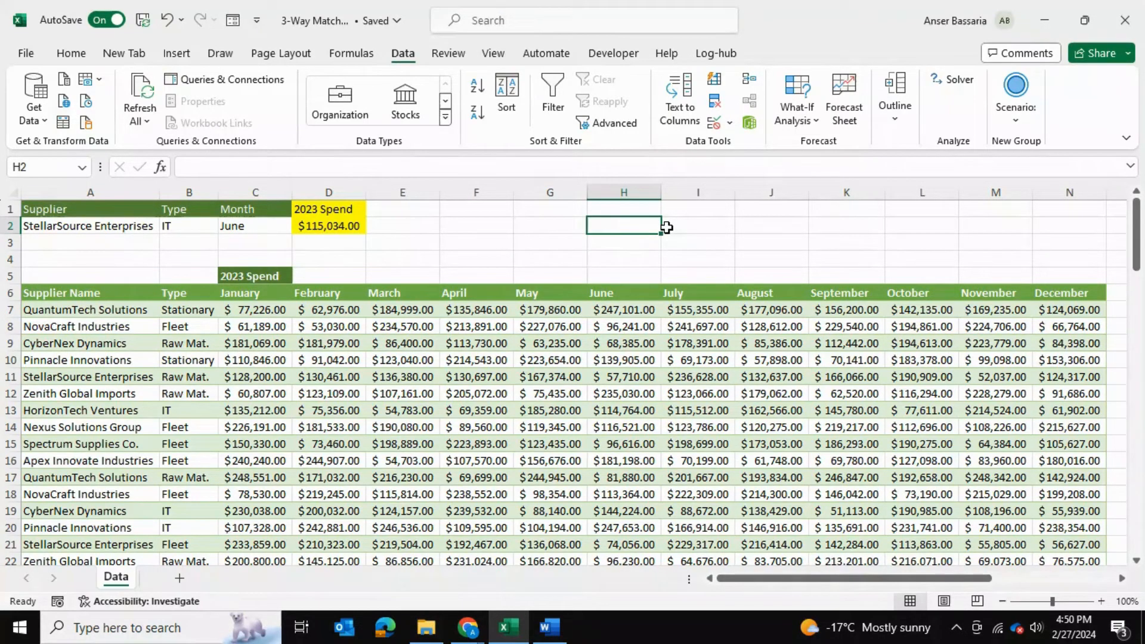